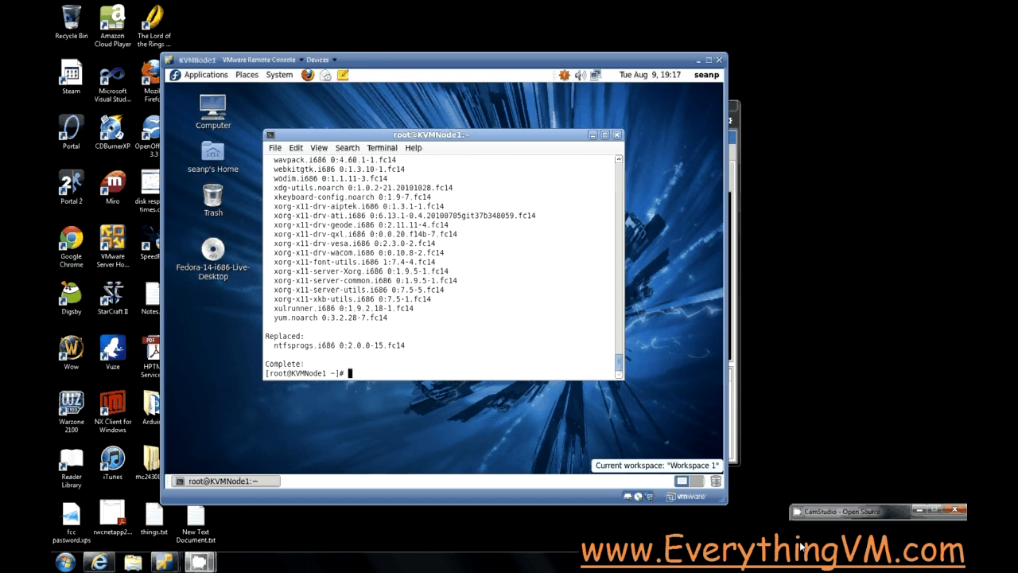
mouse_move(501, 258)
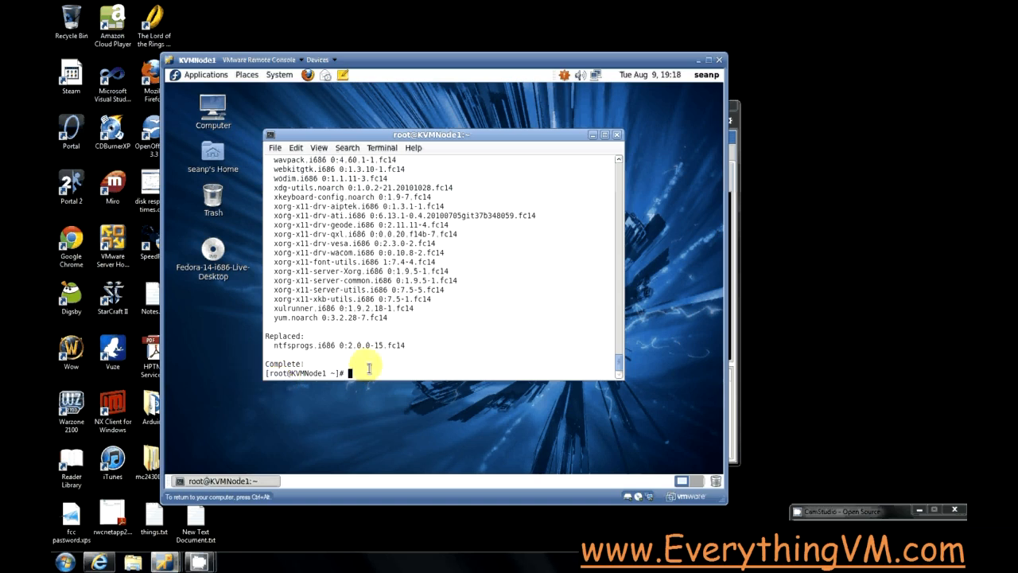
mouse_move(385, 341)
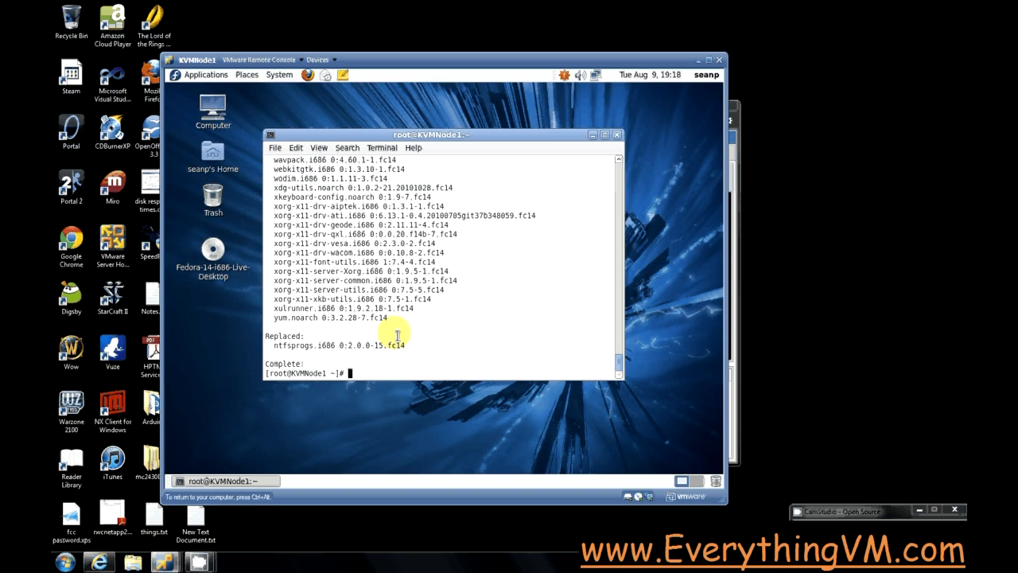
- Run 'yum list | grep nfs' to list NFS packages such as nfs-utils and nfs4-acl-tools
text(yum)
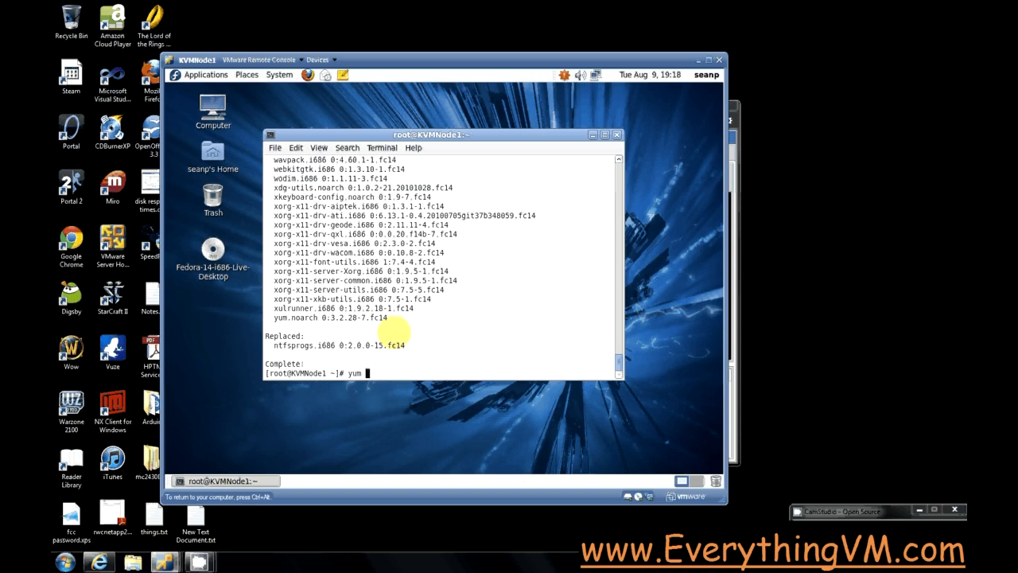
text(list | g)
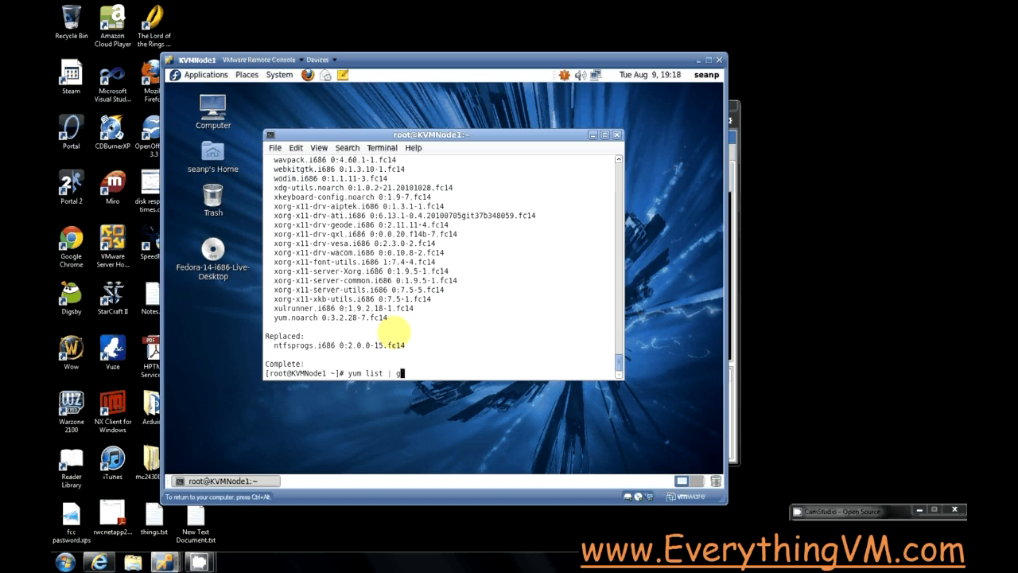
text(rep)
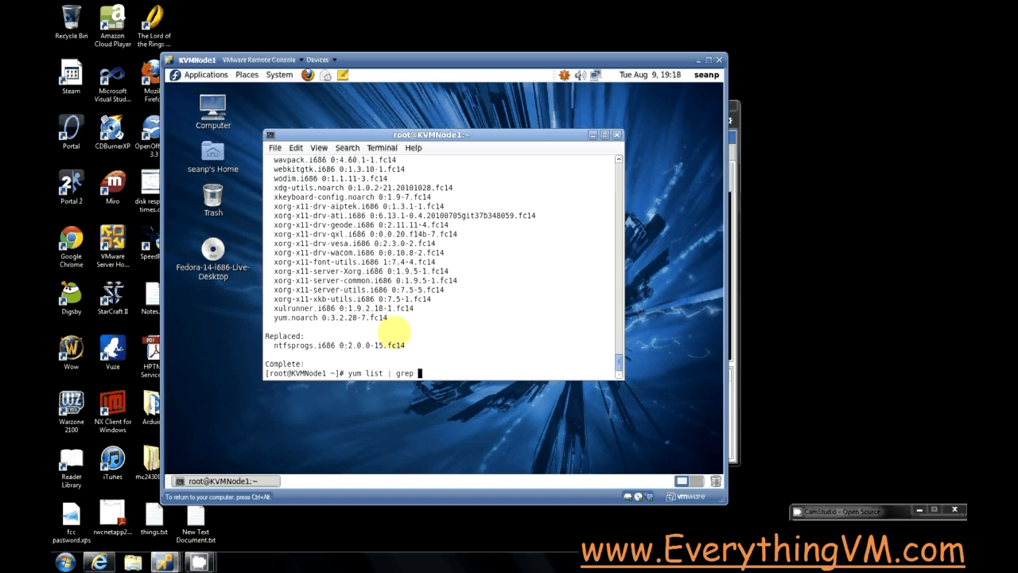
text(nfs)
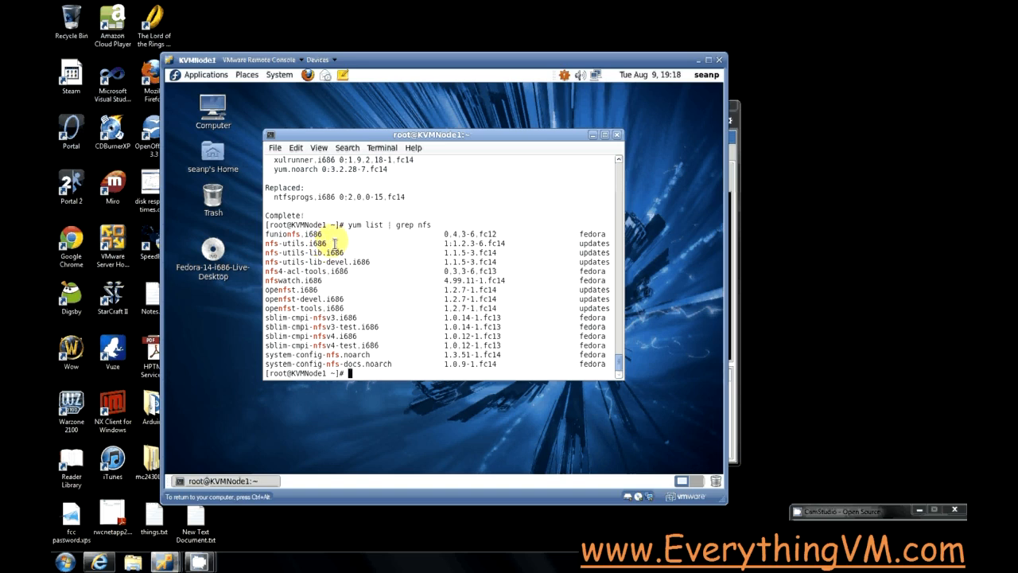
double_click(301, 243)
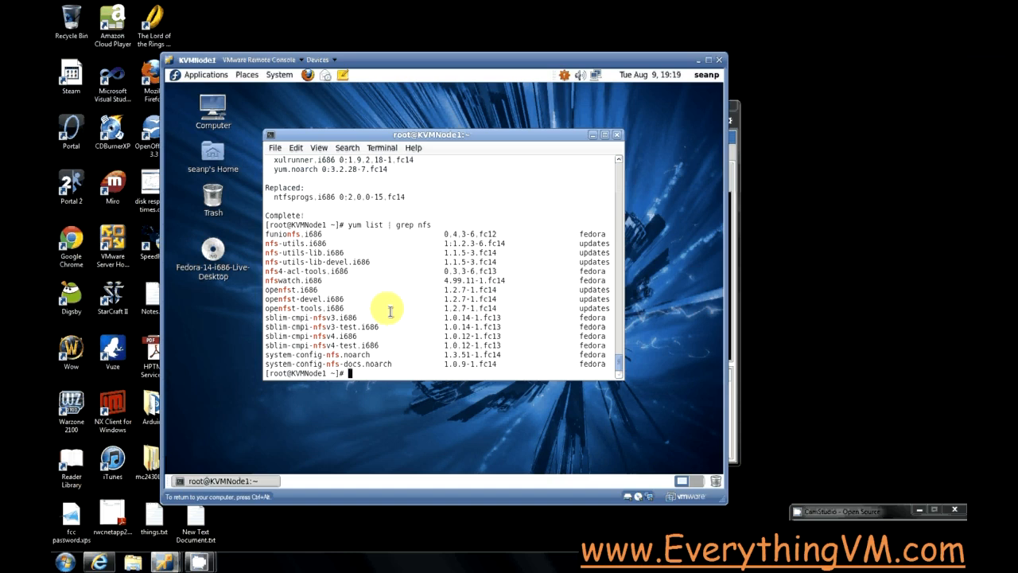
- Run 'yum install nfs-utils.i686 virt-manager virt-viewer libirt qemu-kvm' at the root prompt
text(yu)
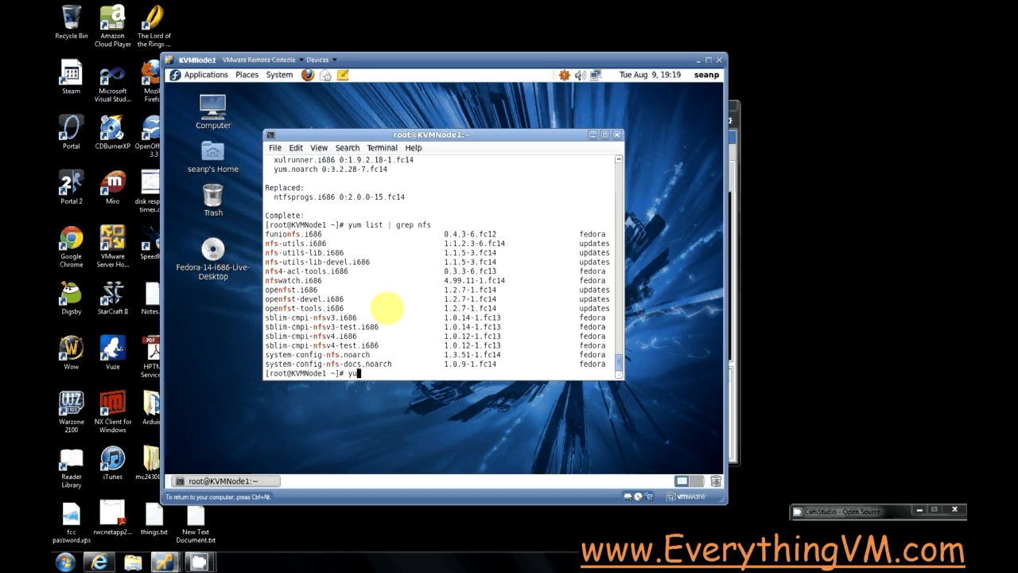
text(ins)
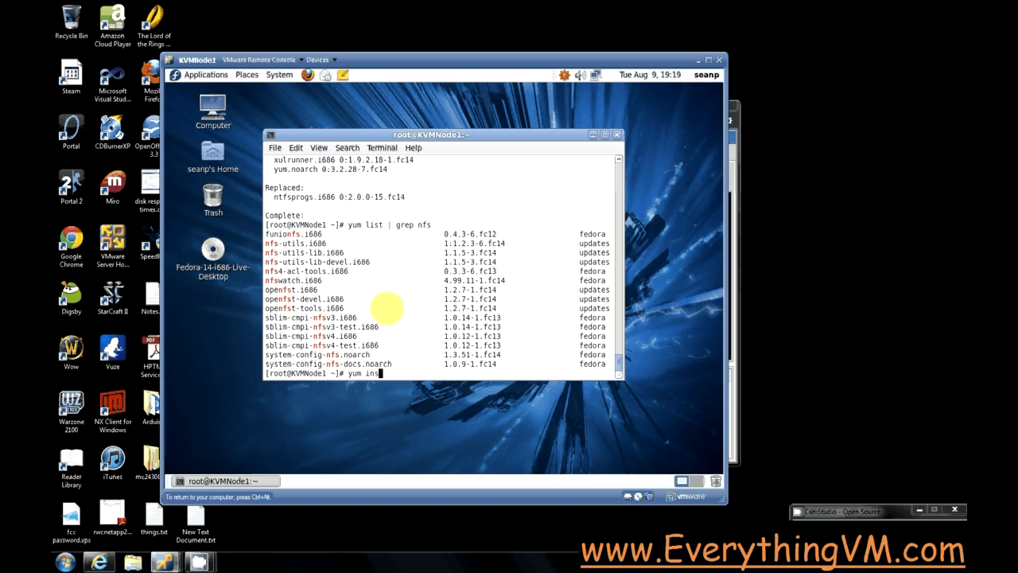
text(tall)
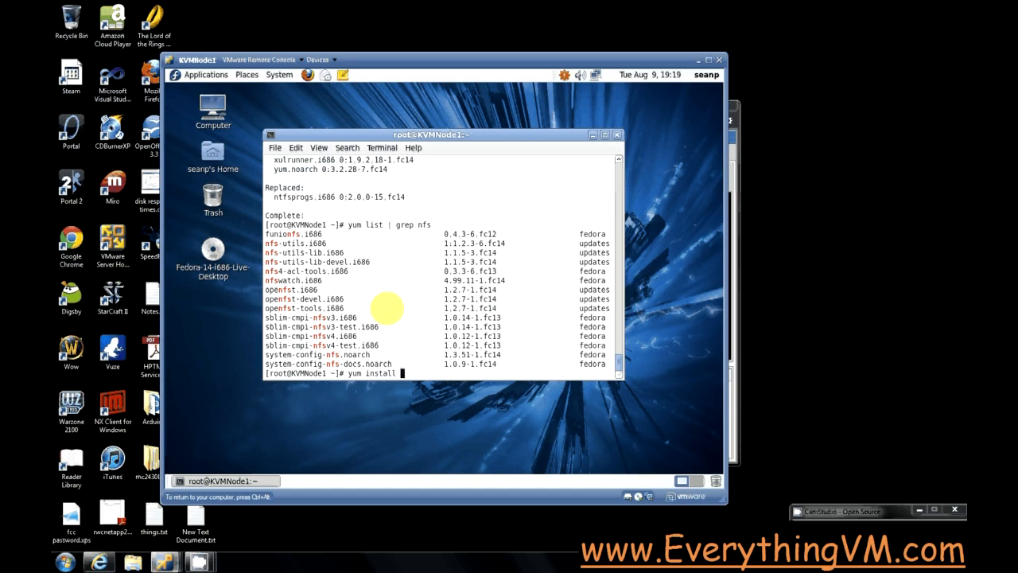
text(n)
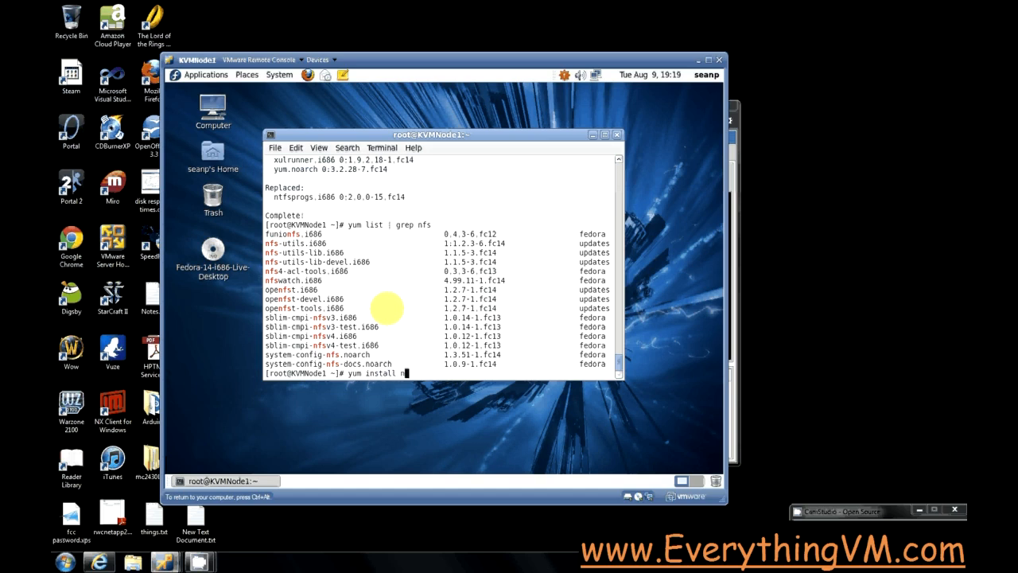
text(nfs-)
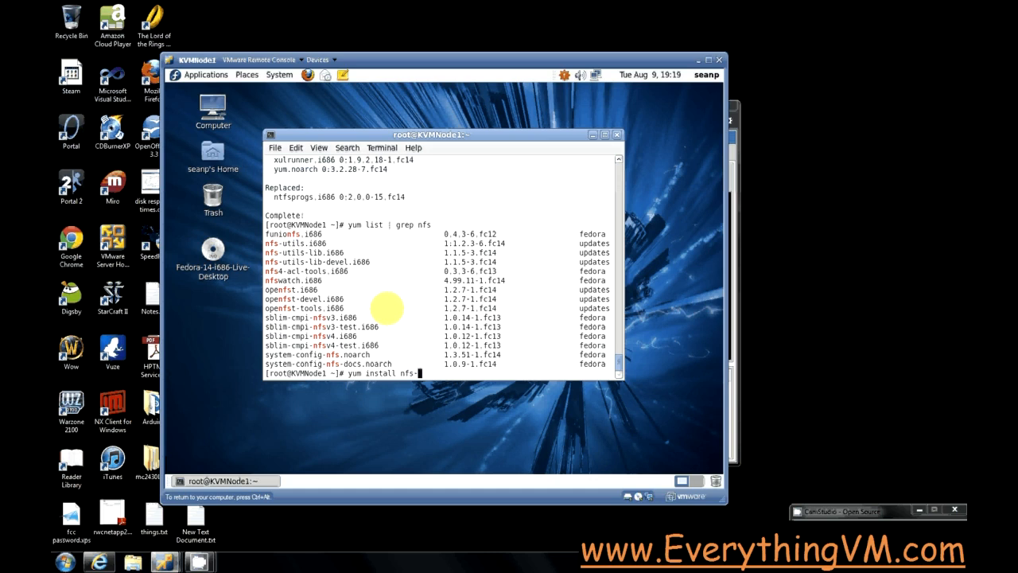
text(utils)
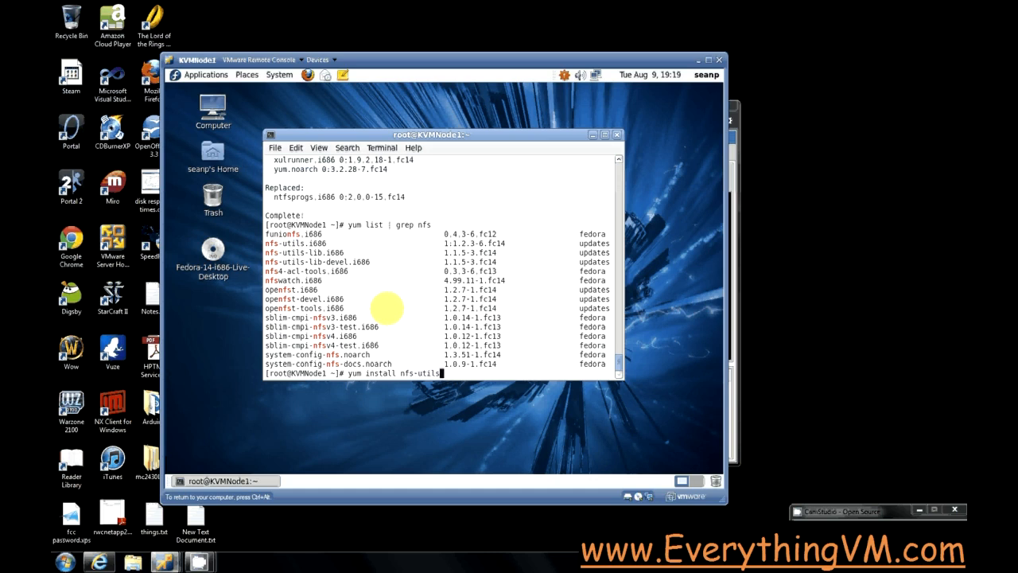
text(.i686)
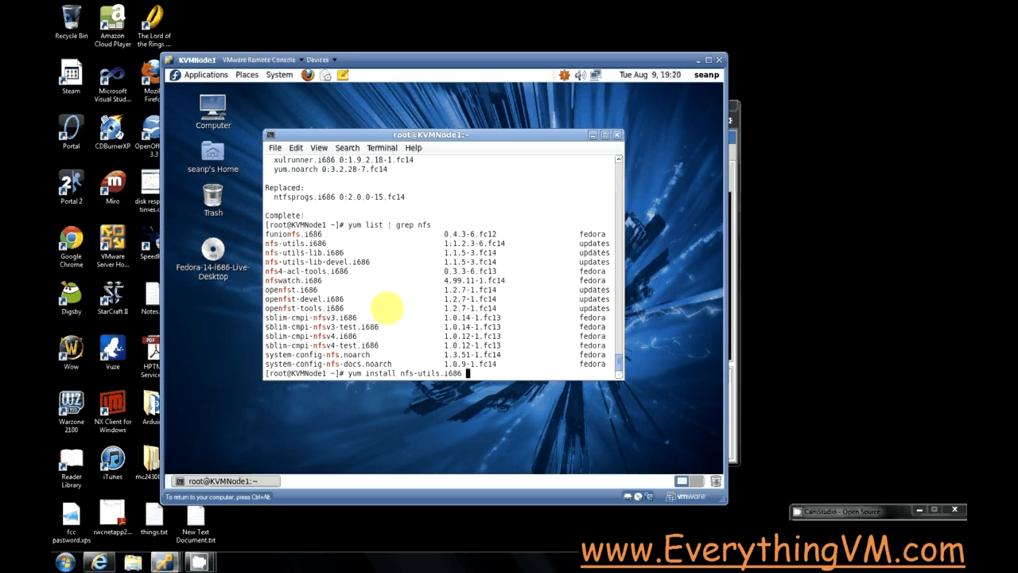
text(virt-manager)
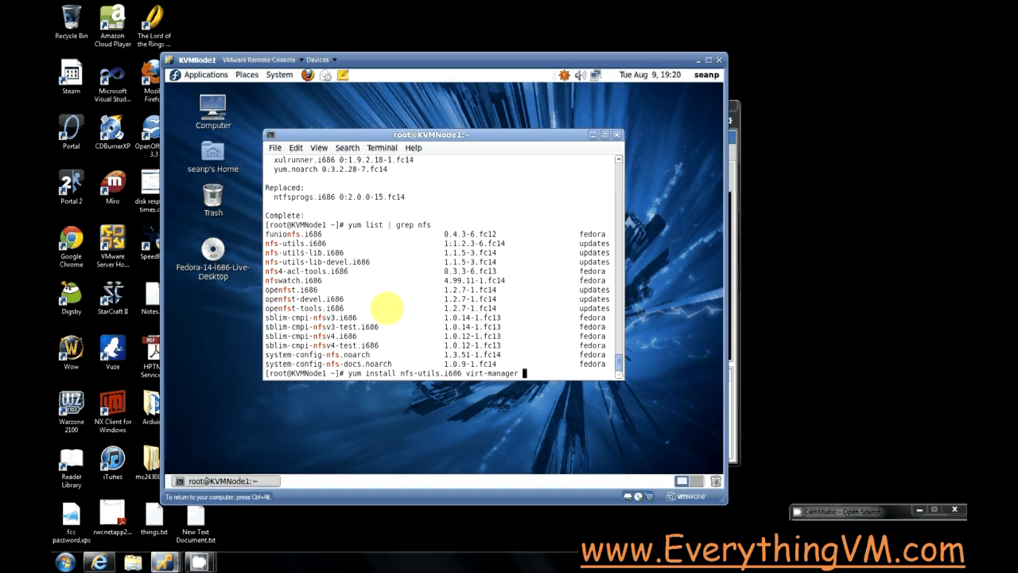
text(virt-view)
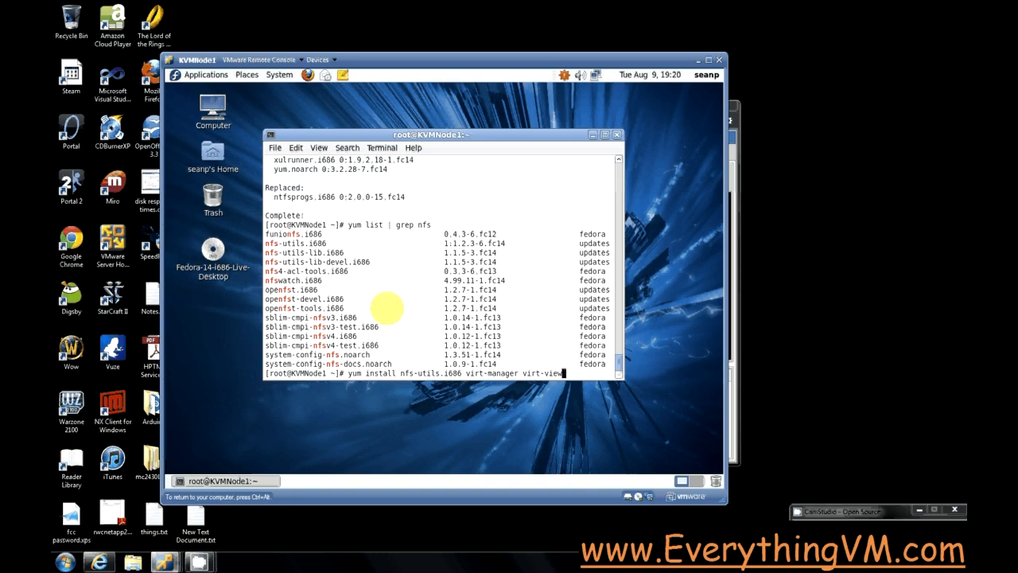
text(er)
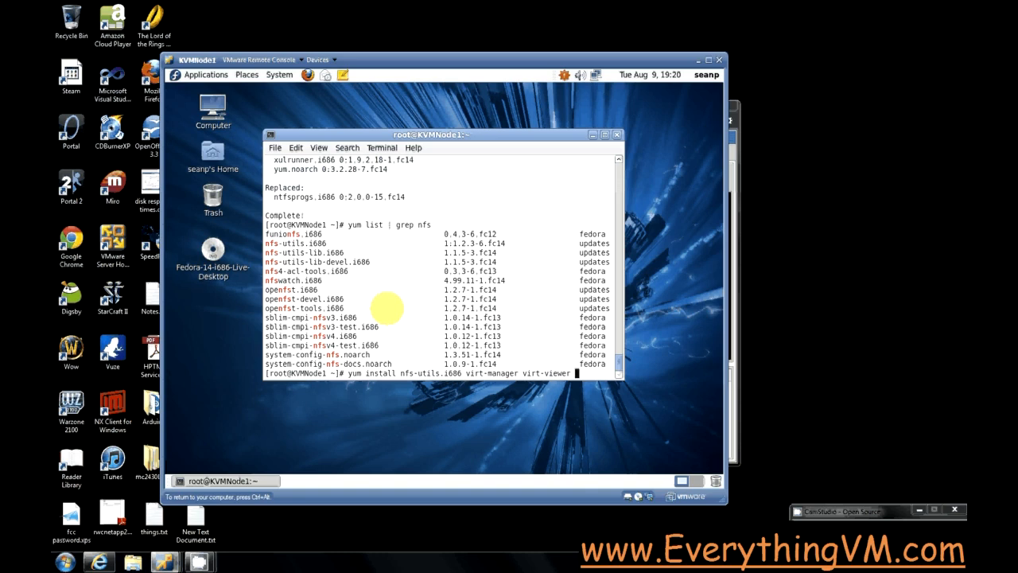
text(lib)
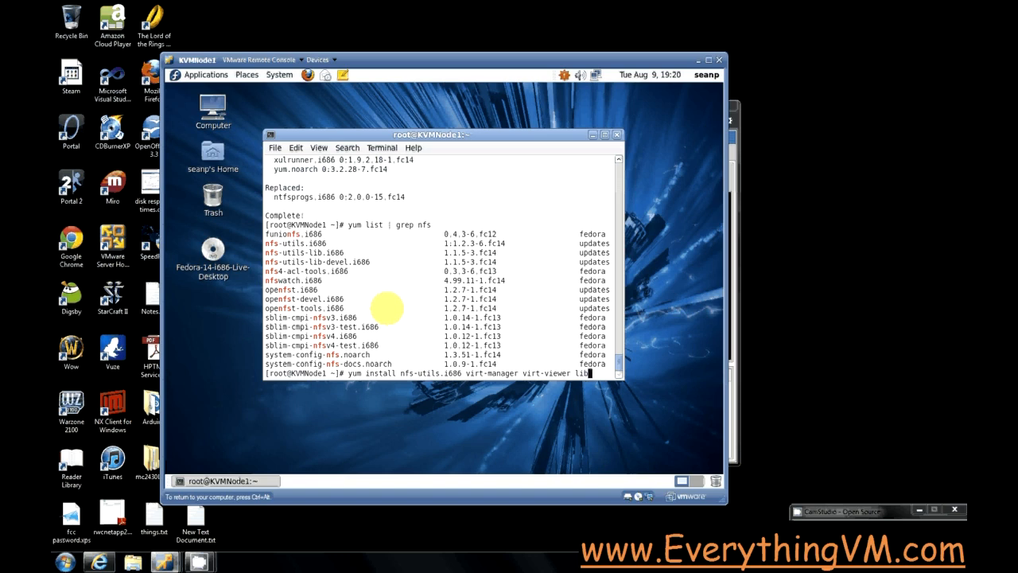
text(irt qe)
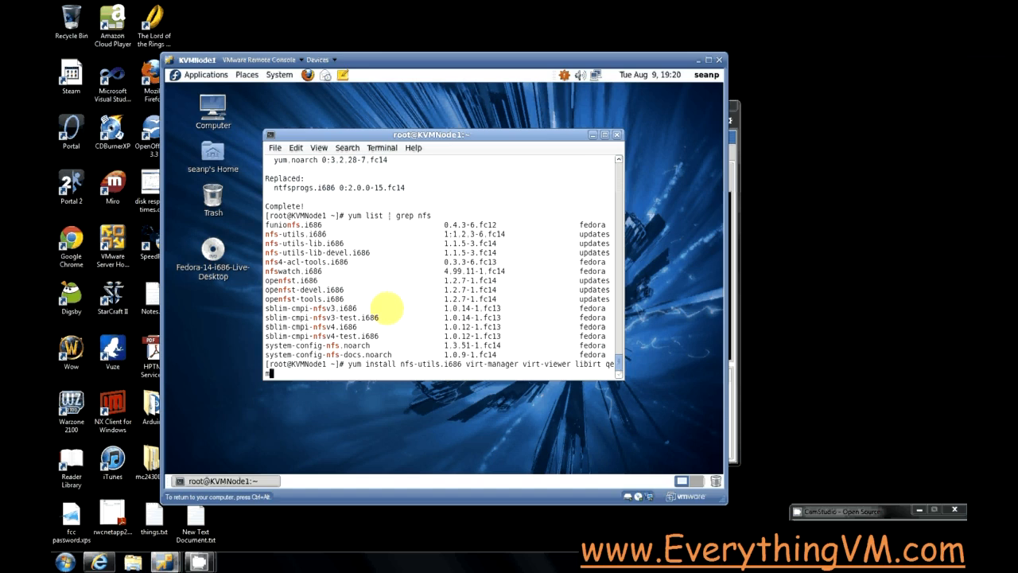
text(mu-)
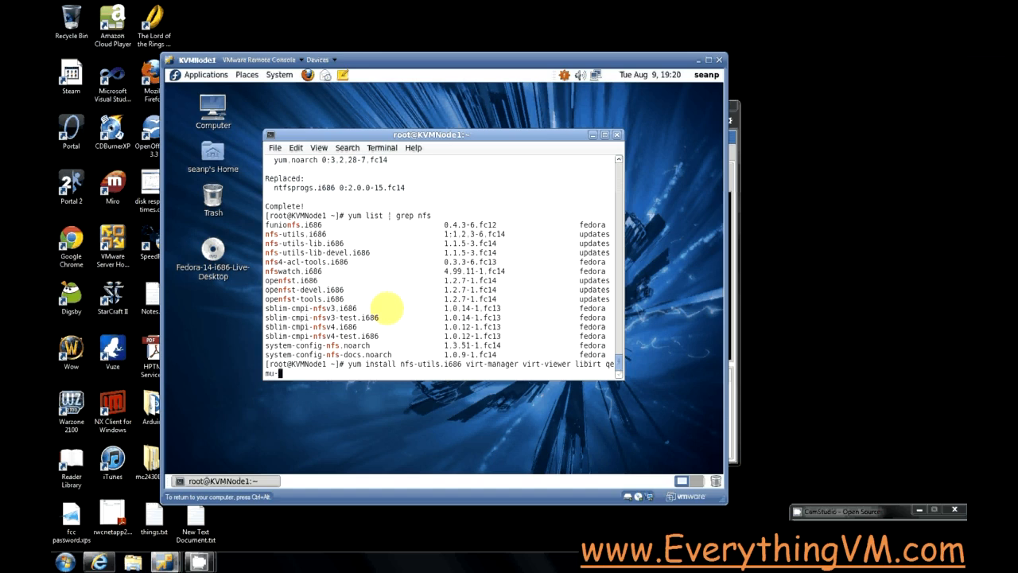
text(kvm)
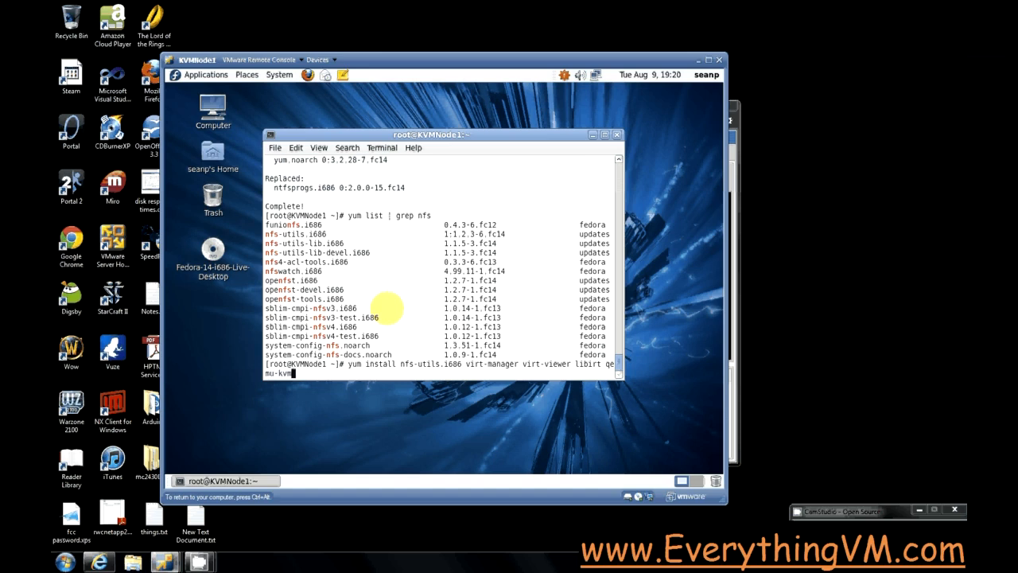
key(Return)
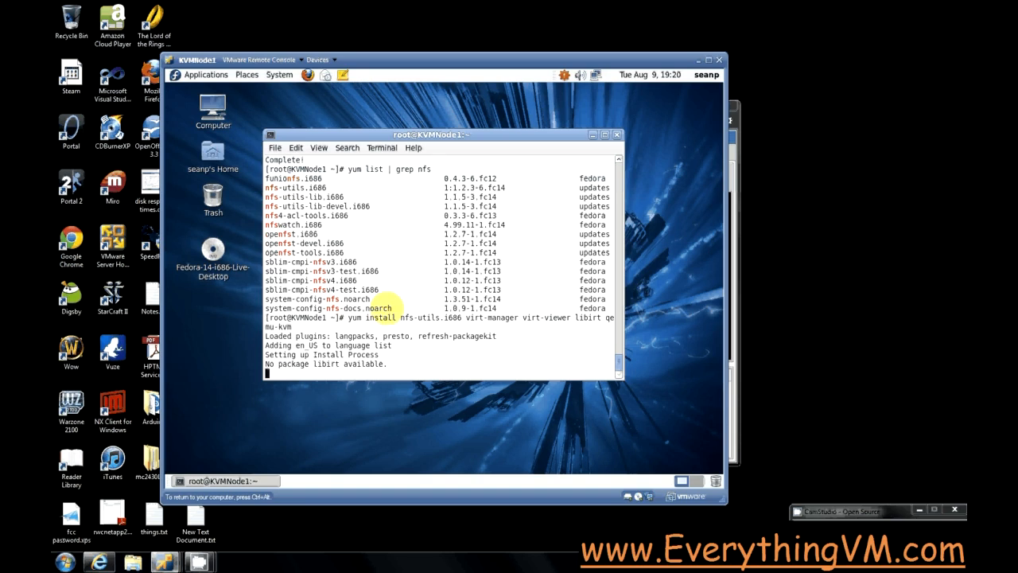
- Answer y at the 'Is this ok' prompt so the 31-package transaction completes
key(Return)
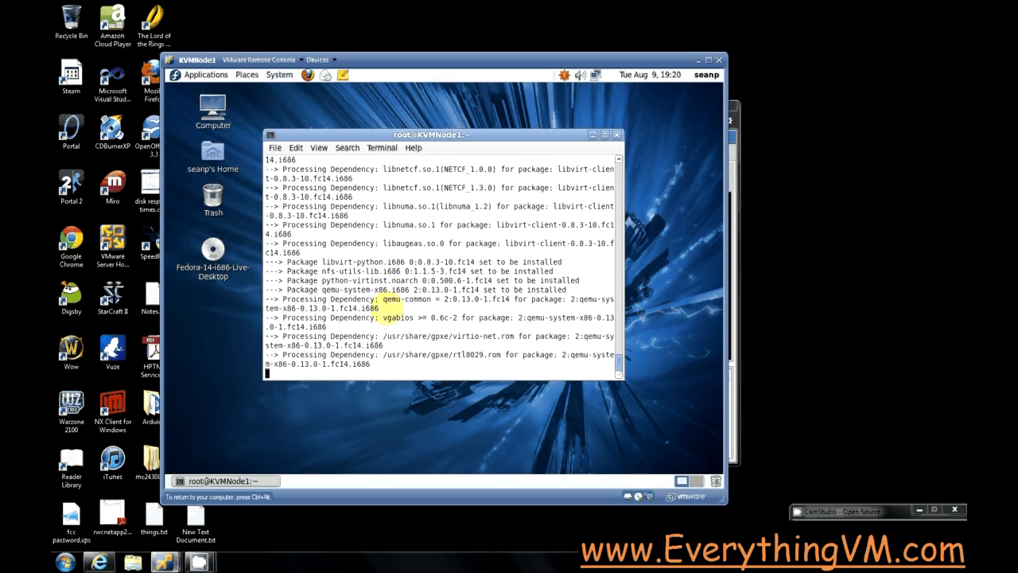
scroll(down, 3)
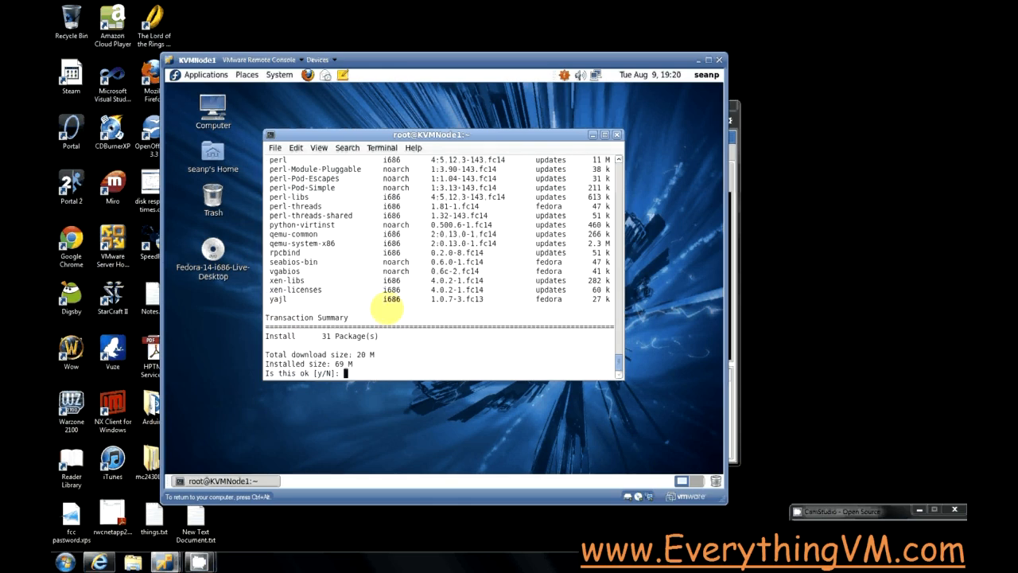
text(y)
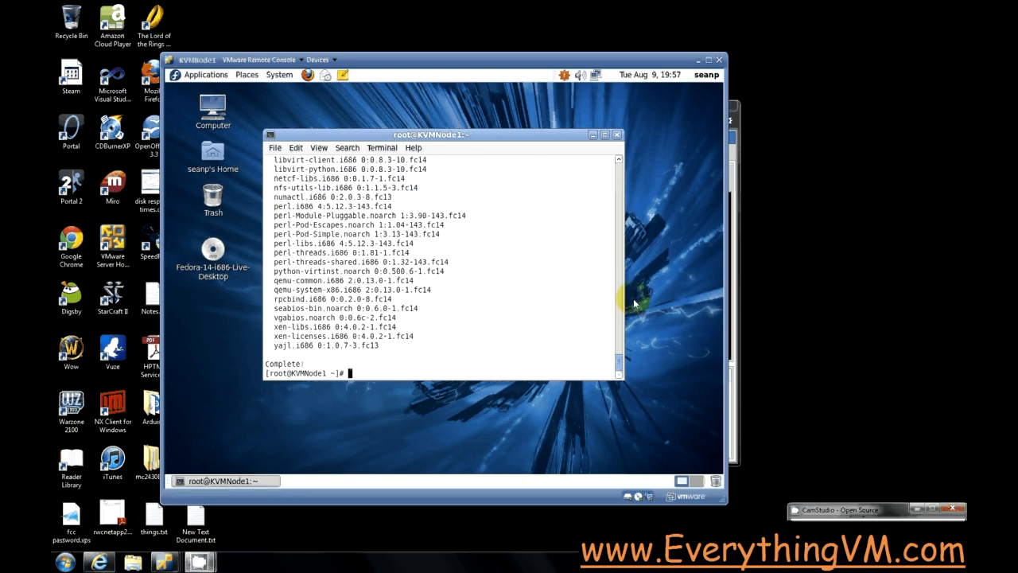
mouse_move(533, 303)
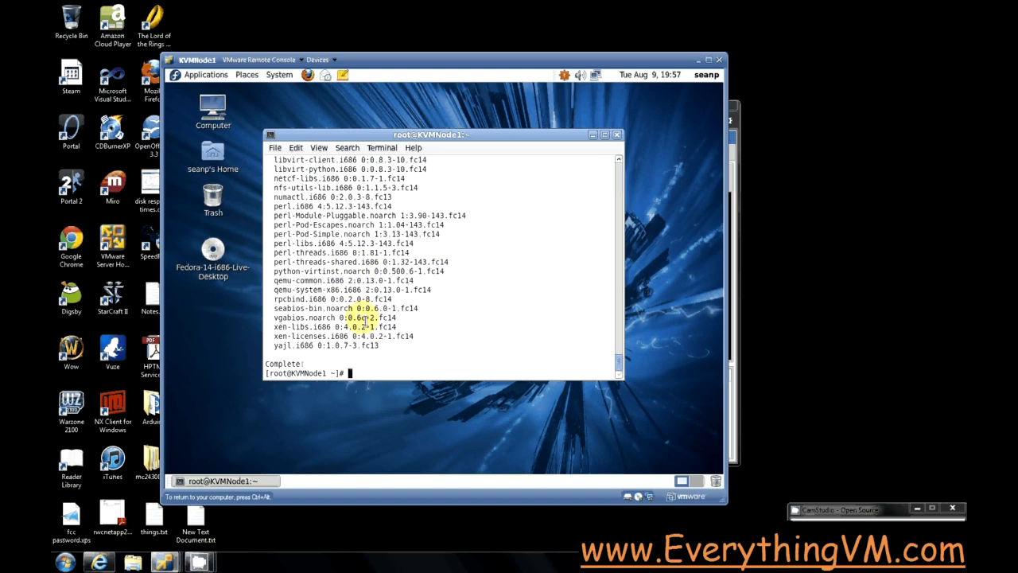
- Reboot the VM with 'shutdown -r now' from the root prompt
text(sut)
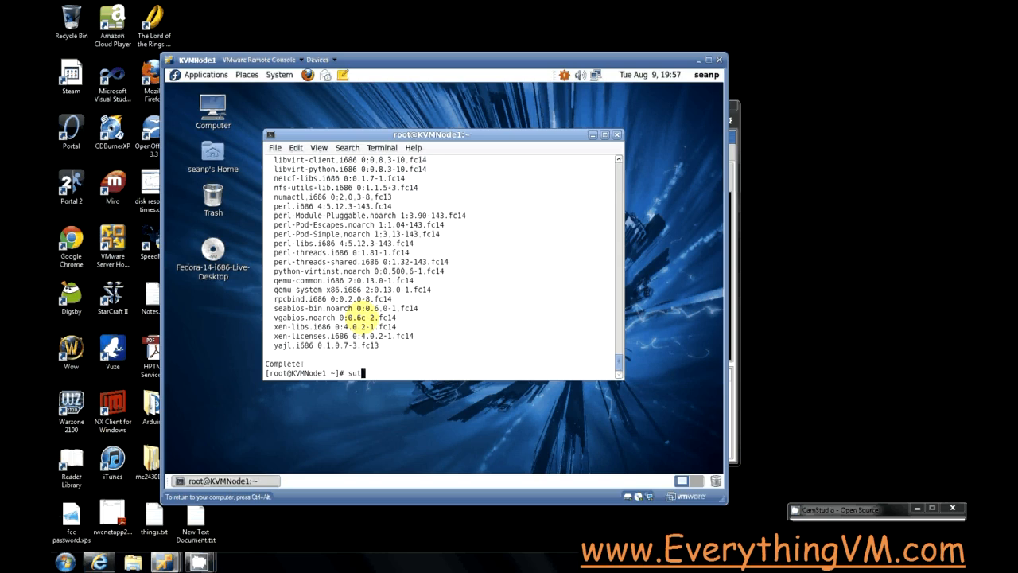
text(hutdown)
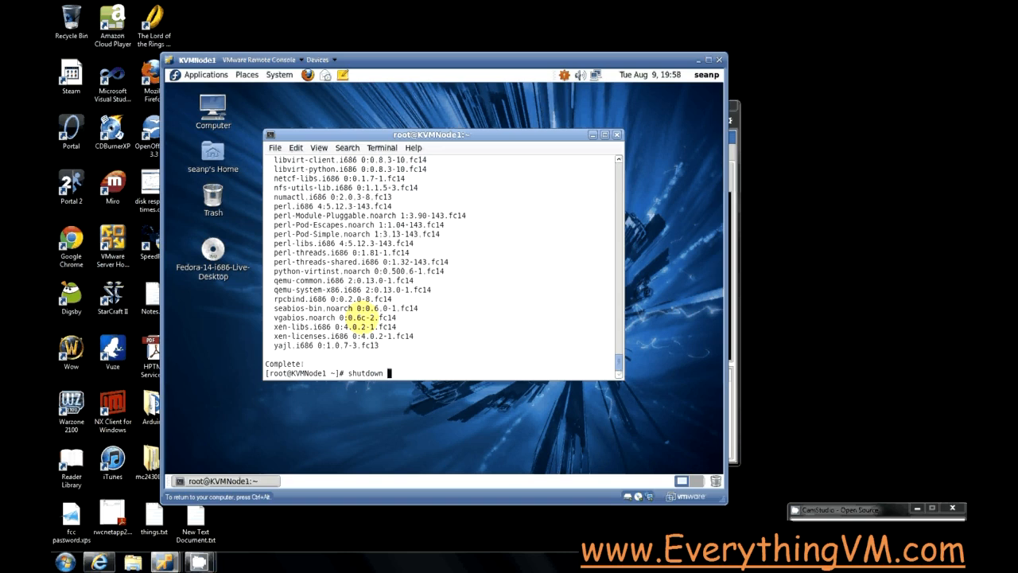
text(-r no)
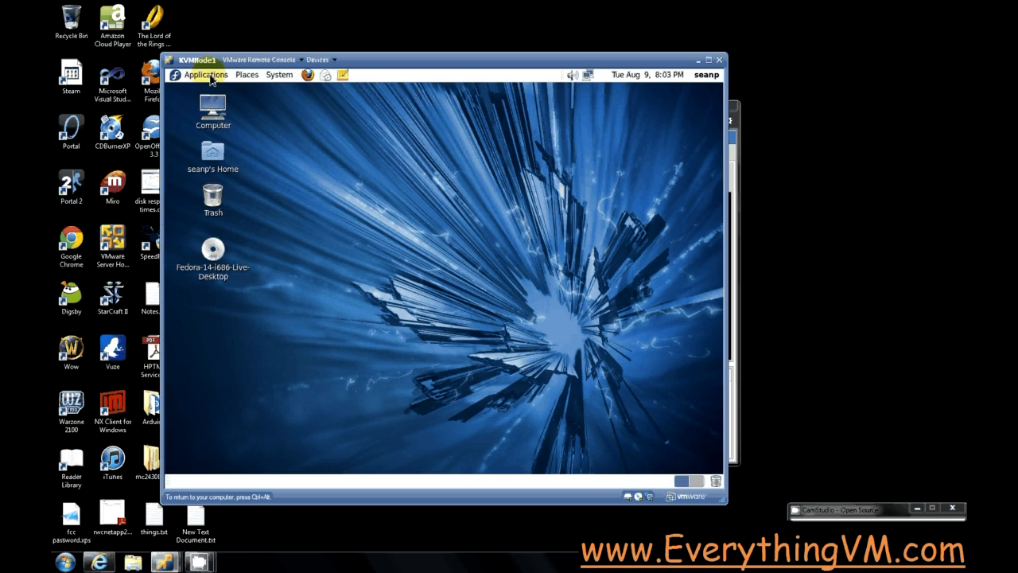
- Launch a new Terminal from Applications > System Tools and become root with 'su -'
click(206, 75)
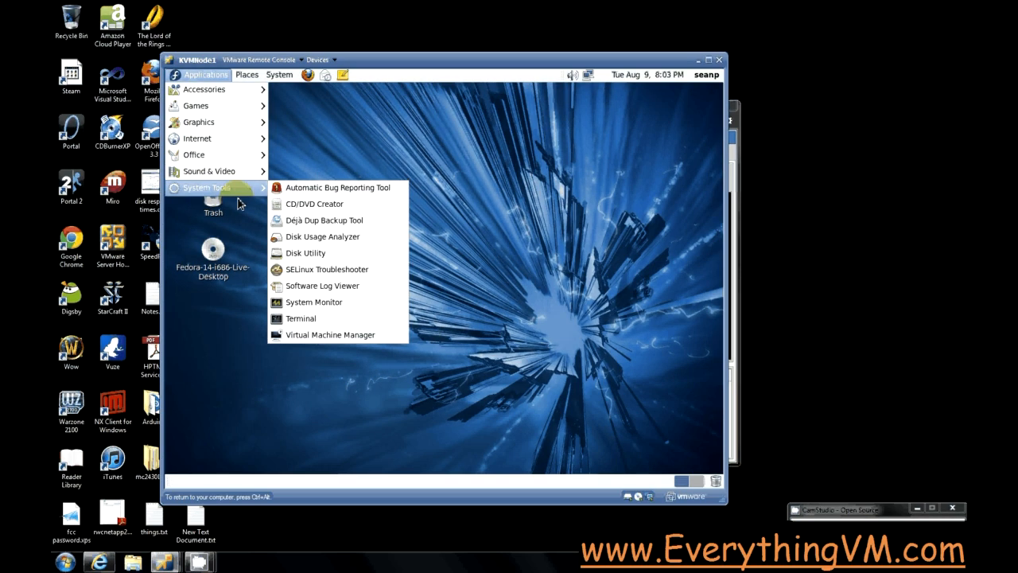
mouse_move(301, 318)
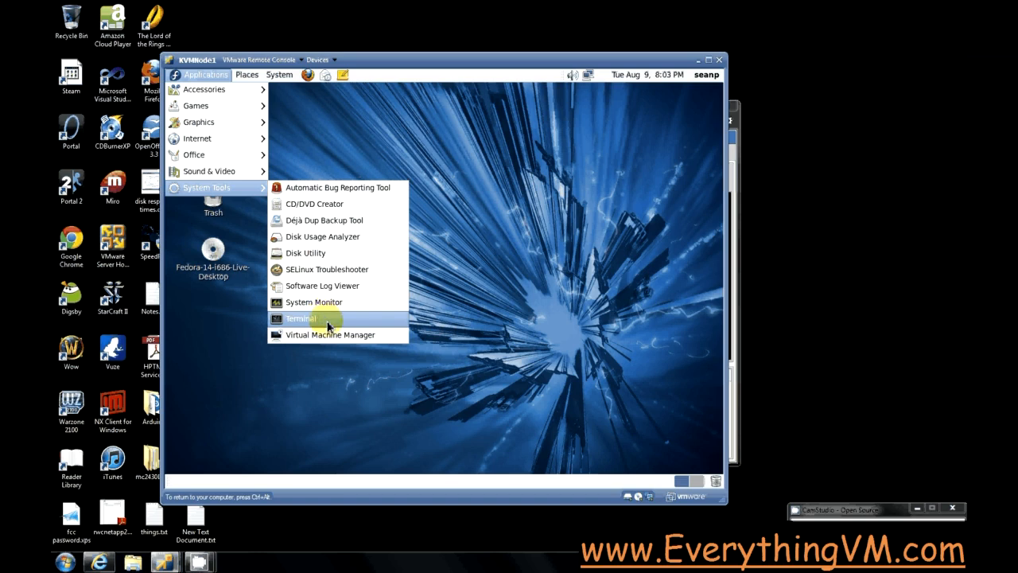
click(302, 319)
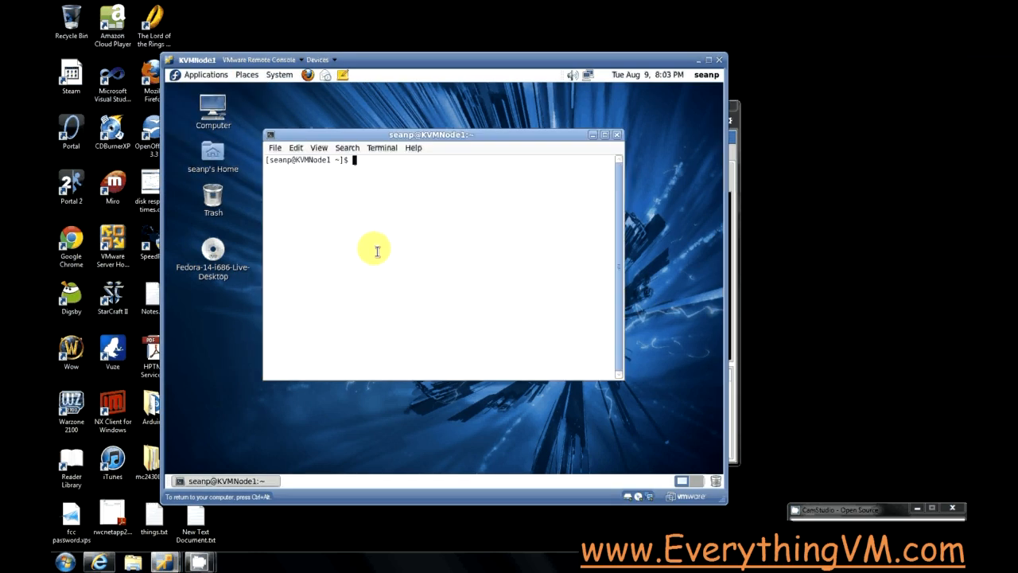
text(su -)
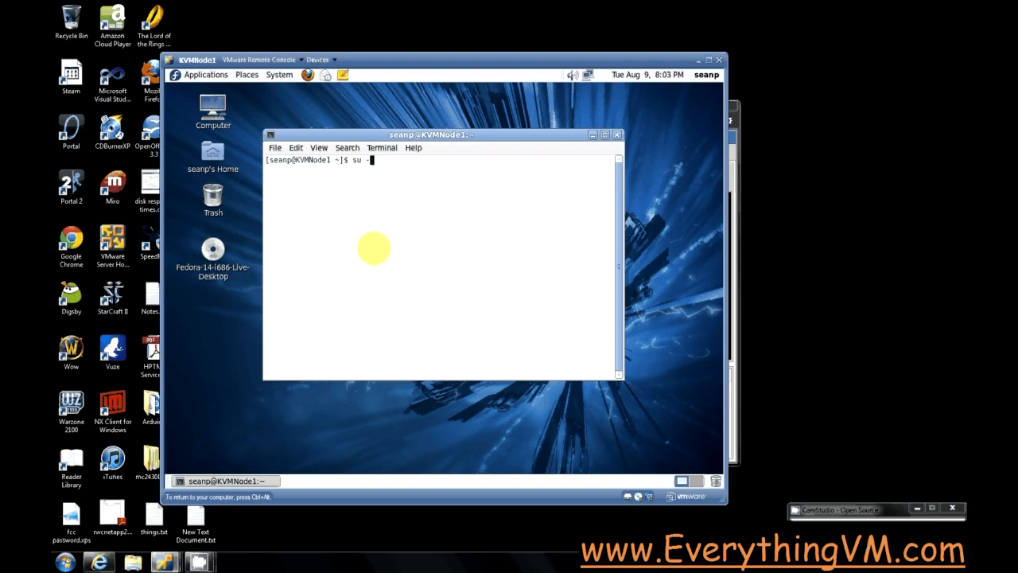
key(Return)
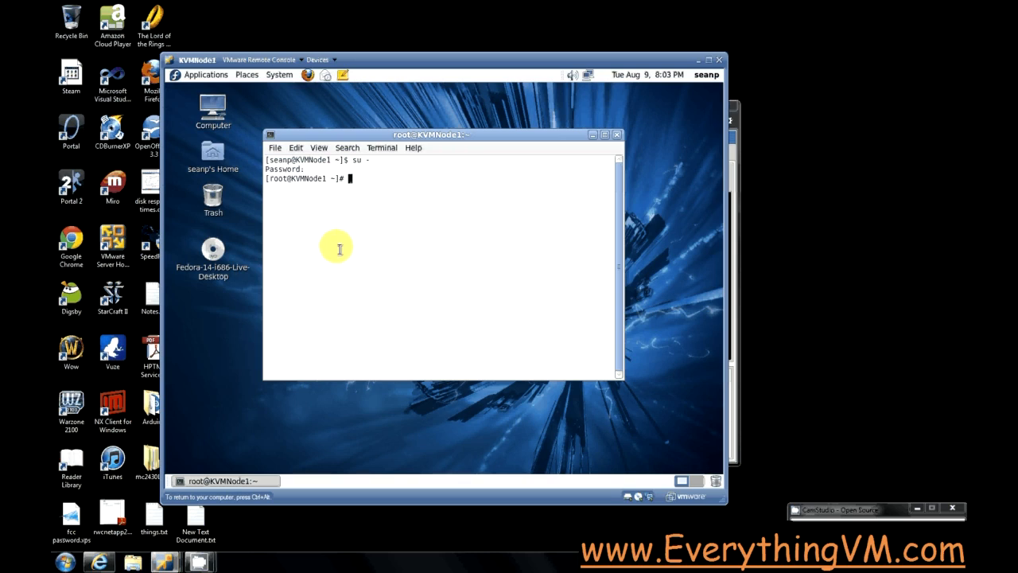
mouse_move(359, 217)
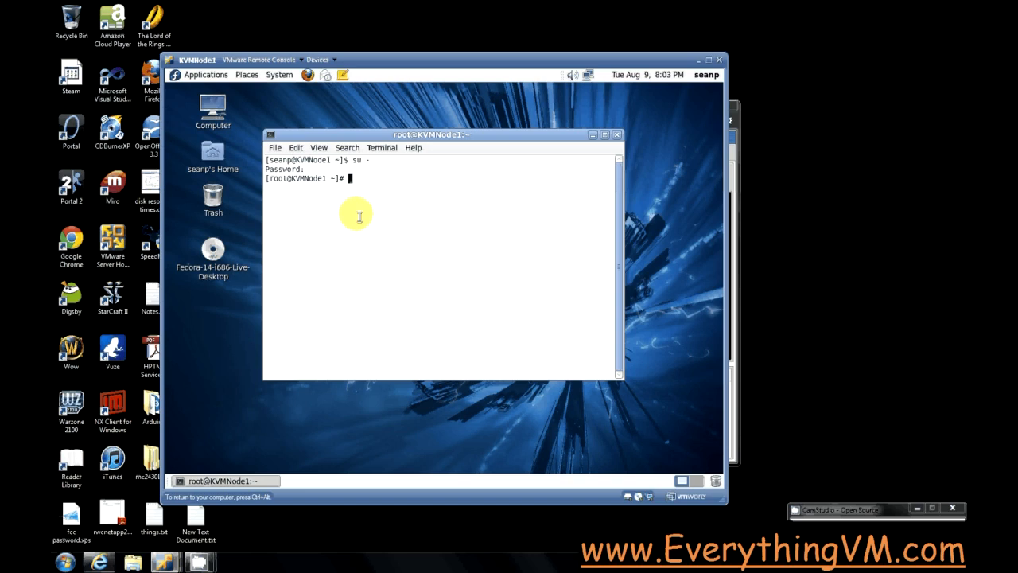
mouse_move(354, 205)
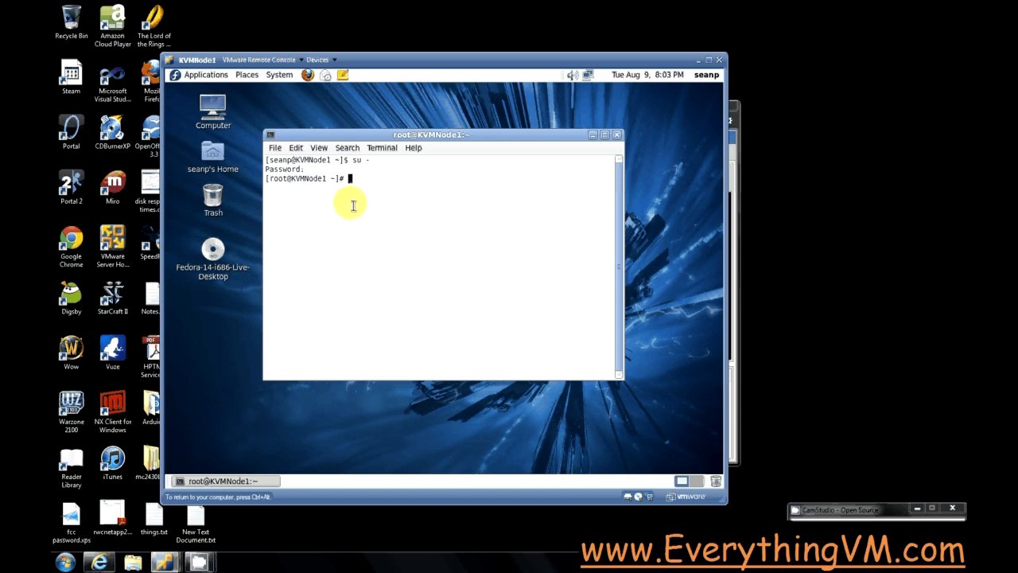
- Enter 'gedit /etc/hosts' at the root prompt to edit the hosts file
text(g)
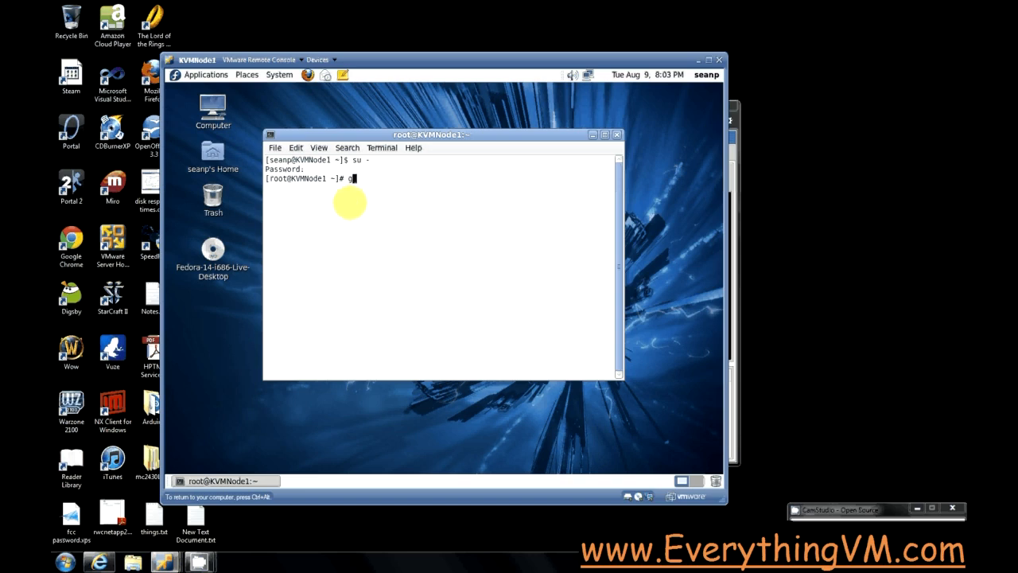
text(edit)
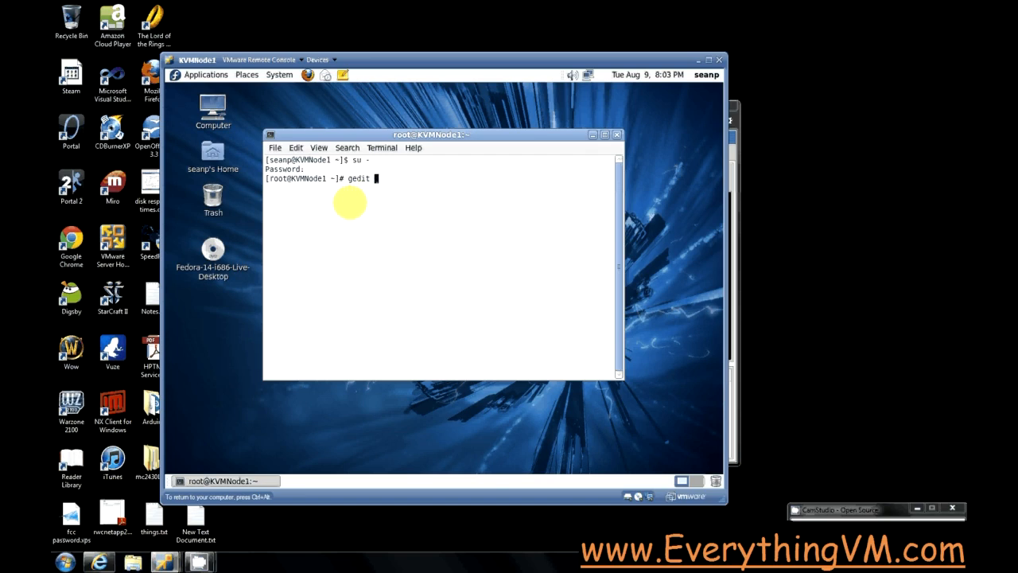
text(/et)
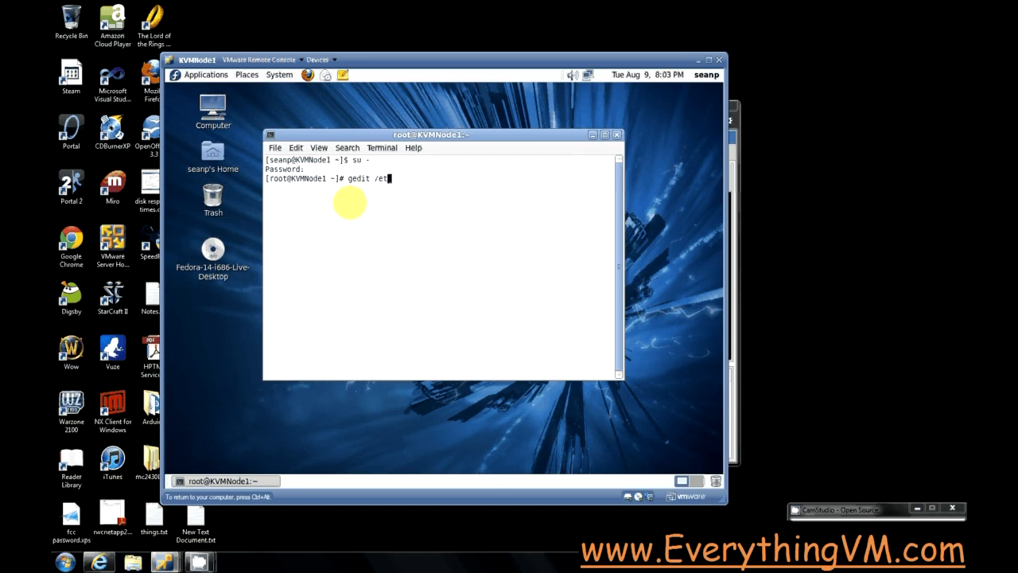
text(c/hosts)
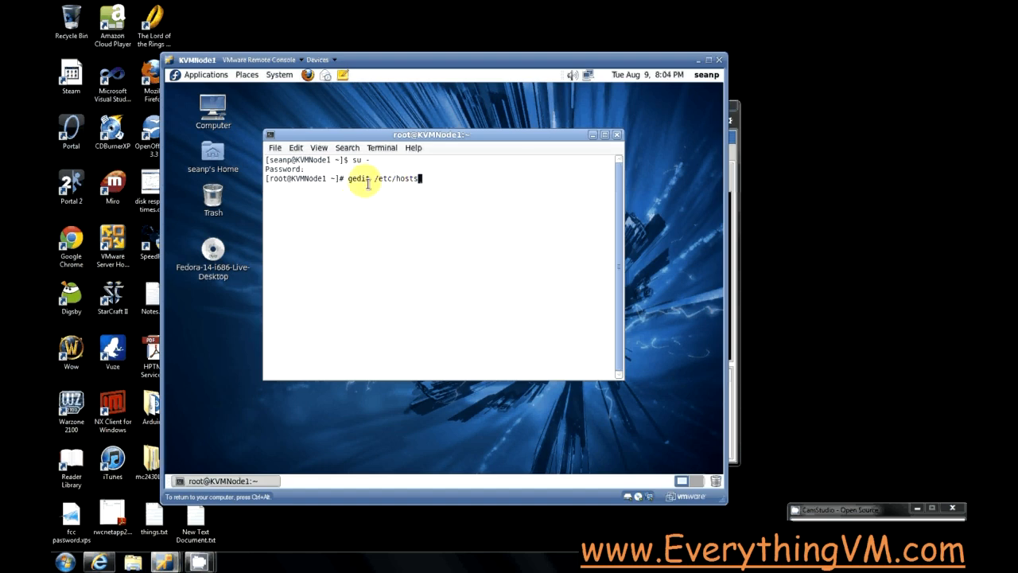
mouse_move(375, 184)
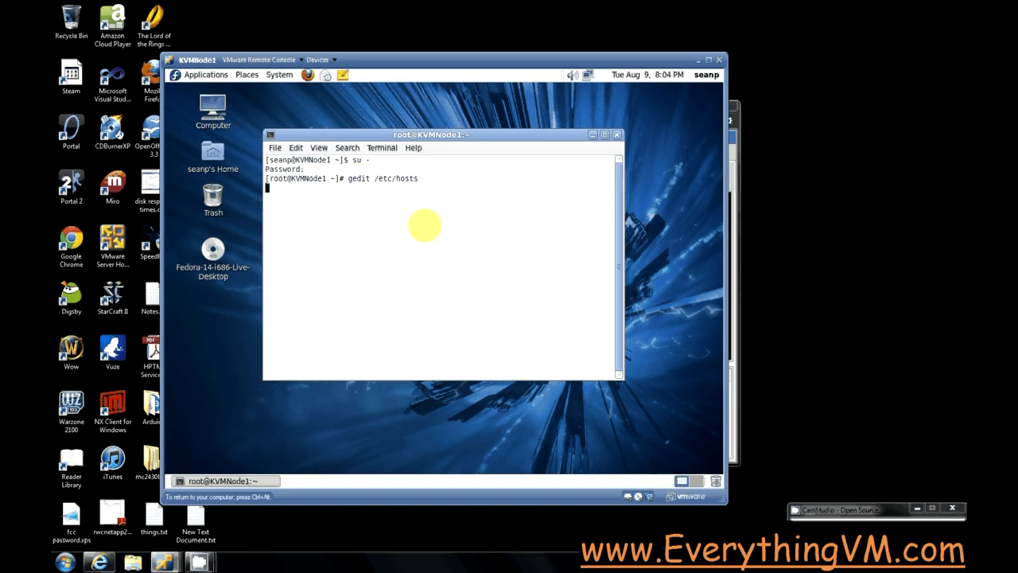
mouse_move(401, 168)
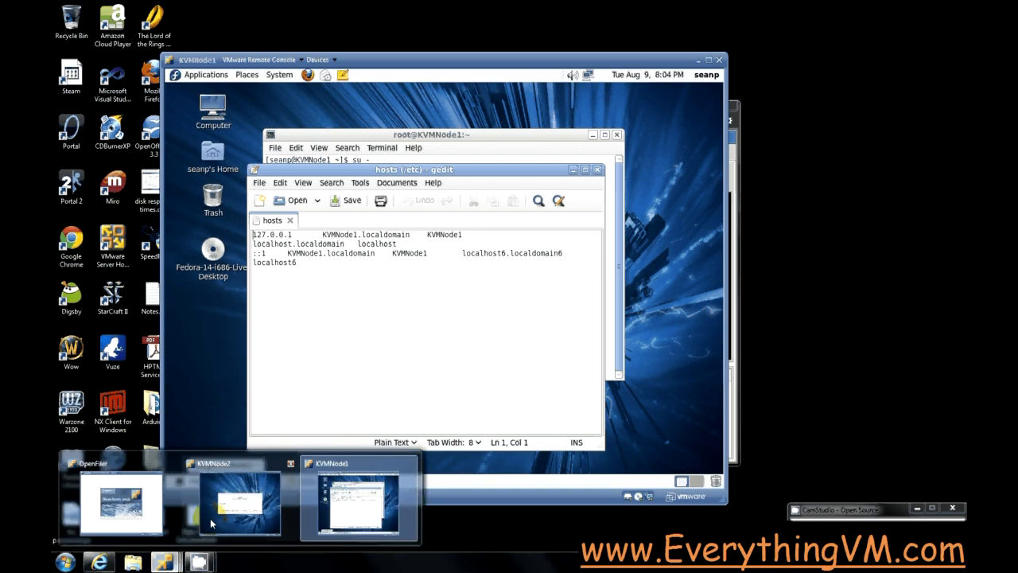
- Switch to the KVMNode2 console and unlock its session with the password
click(238, 501)
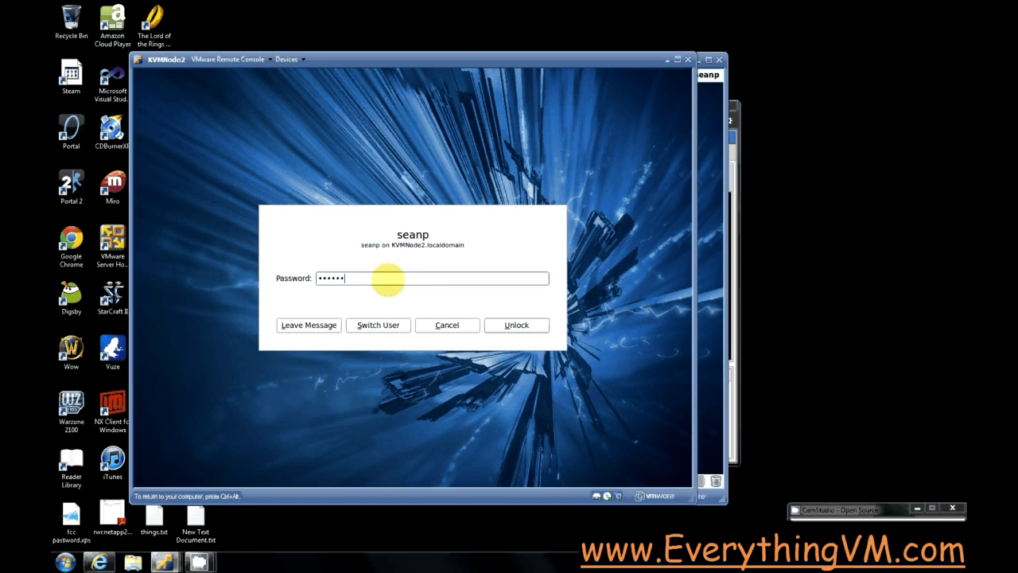
click(515, 325)
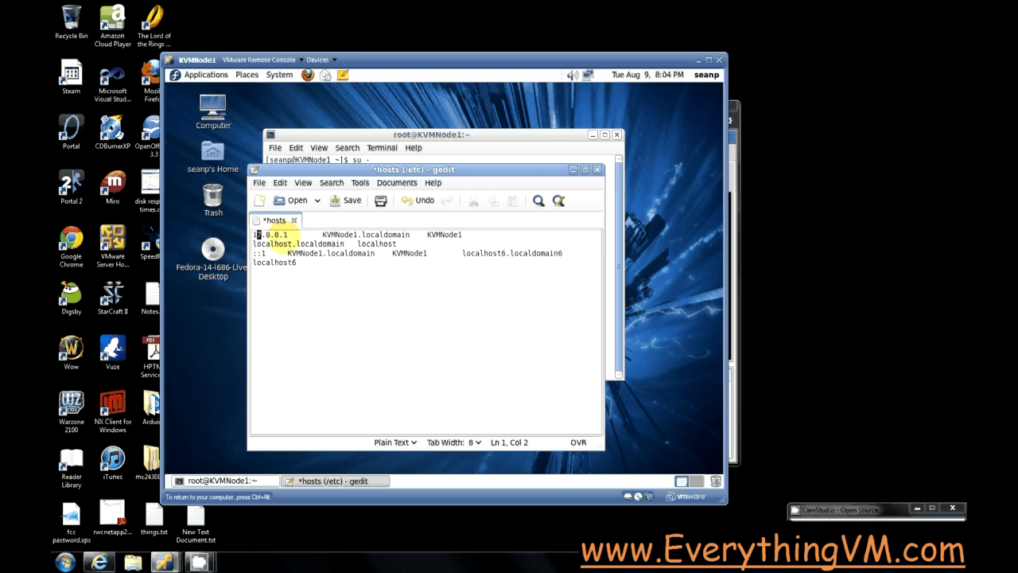
- Add the line '10.0.0.26 kvmnode2.localdomain' to /etc/hosts, save it and close gedit
key(insert)
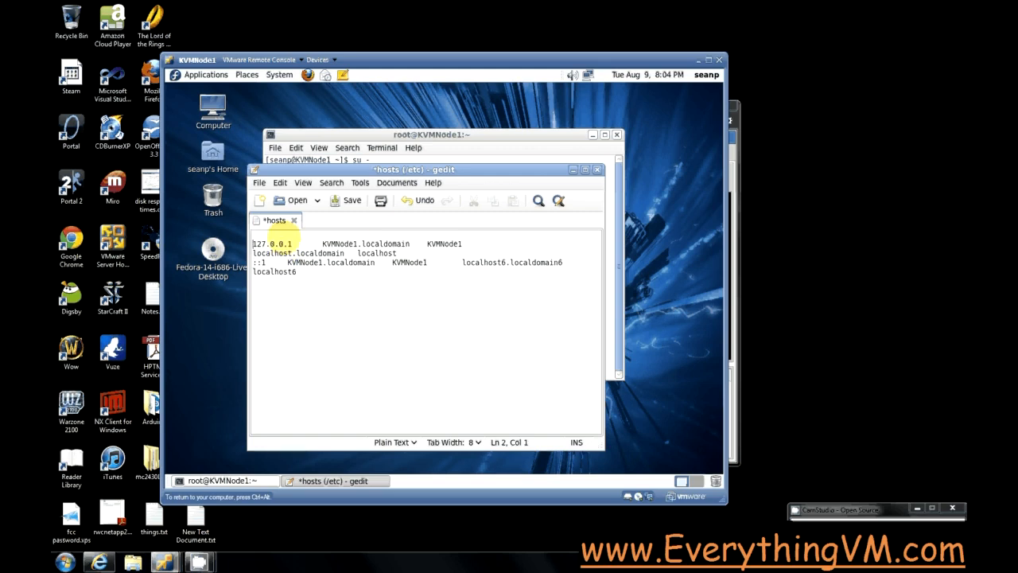
text(10.0.0.)
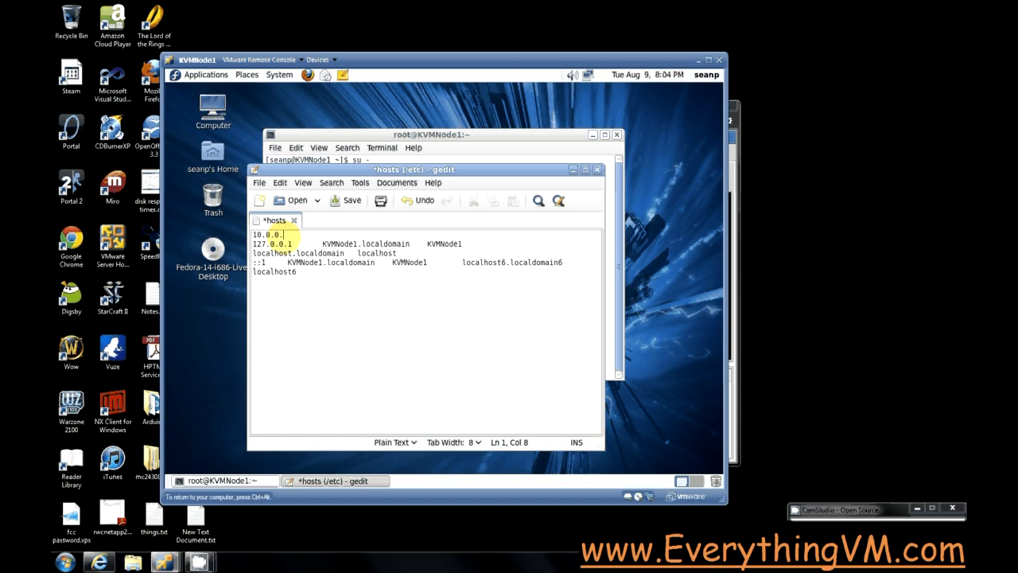
text(26)
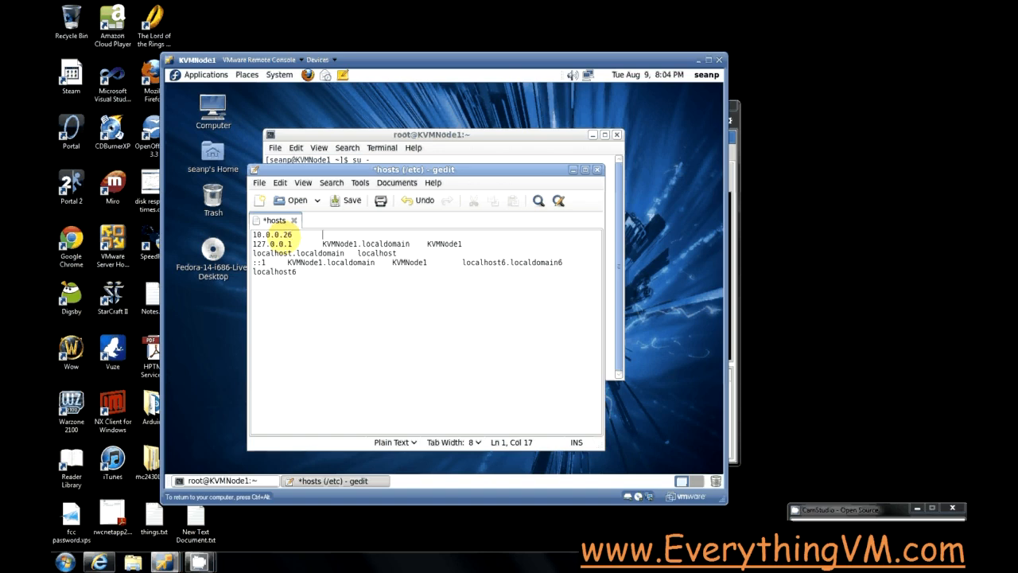
text(k)
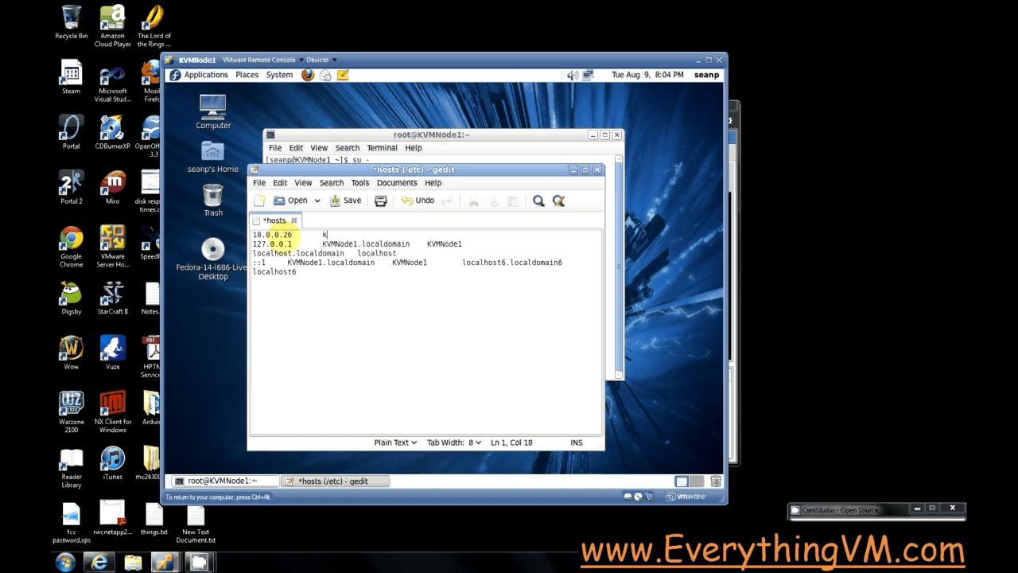
text(vmnode2)
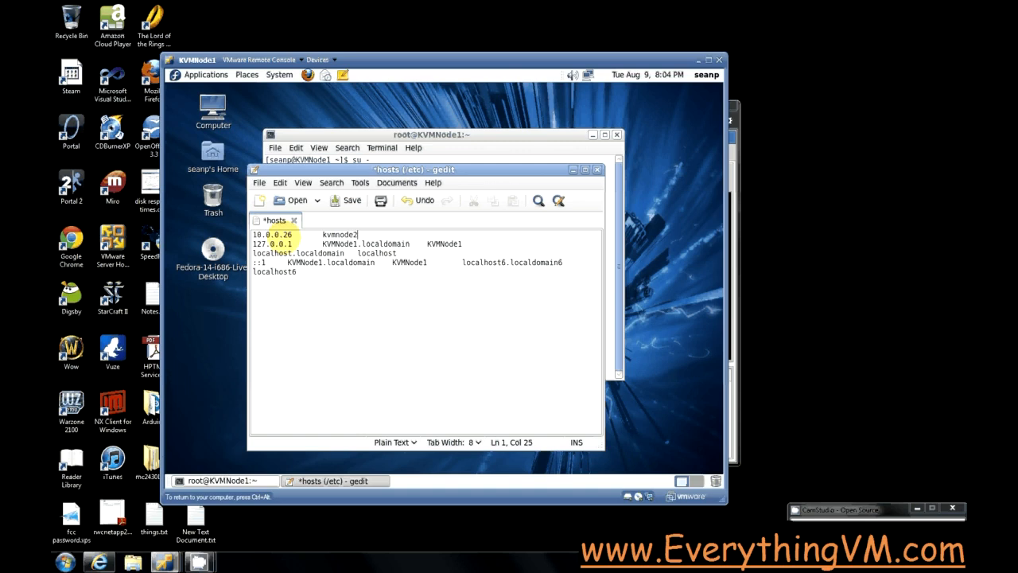
text(.loac)
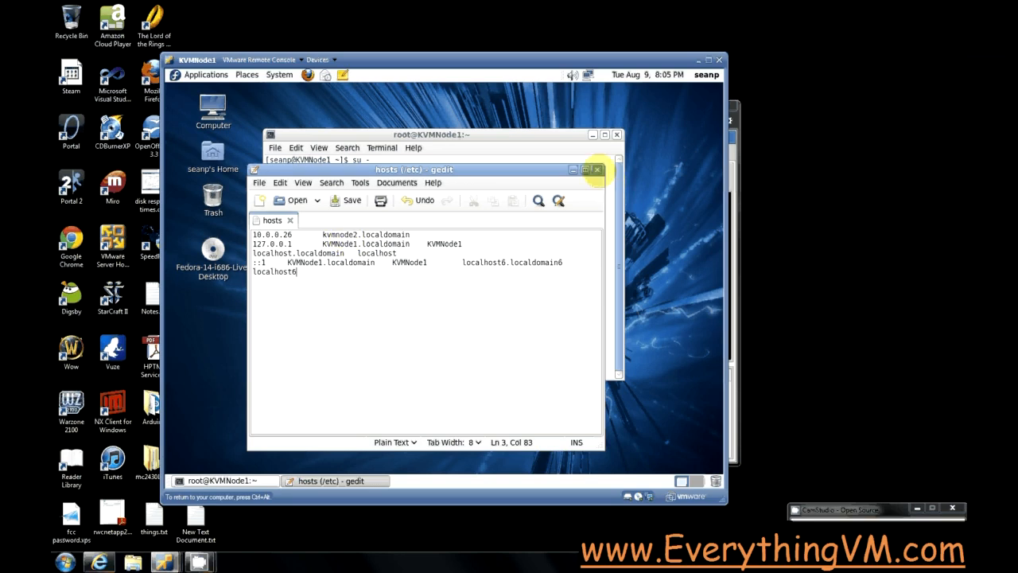
click(597, 169)
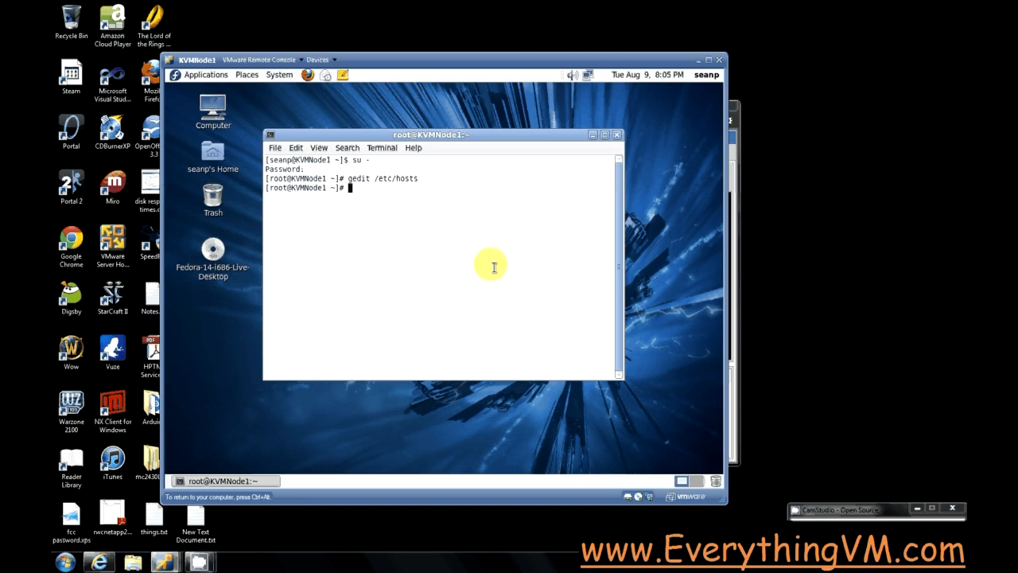
mouse_move(417, 226)
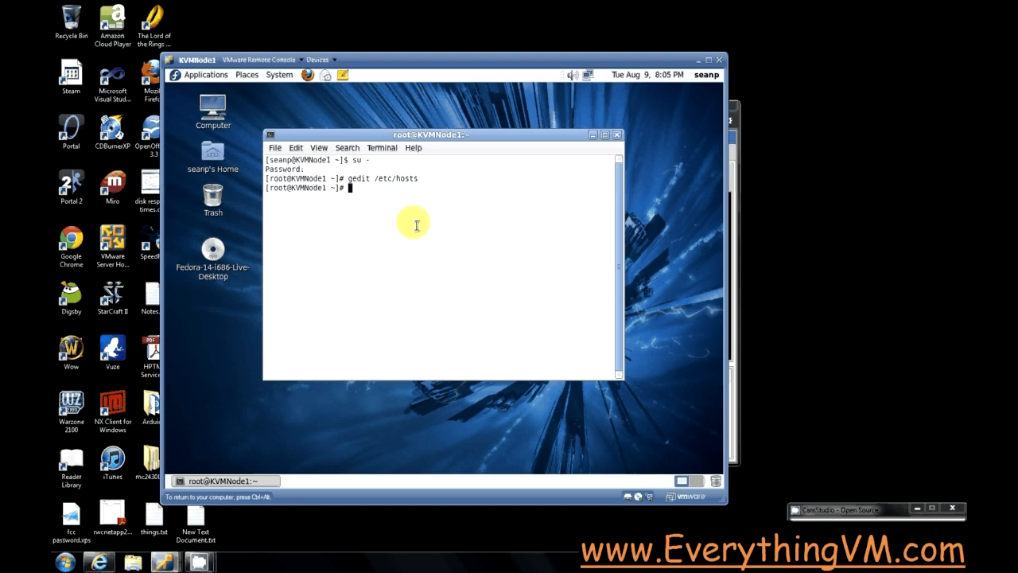
- Add a Firewall launcher to the desktop and copy its command /usr/bin/system-config-firewall from Properties
click(280, 75)
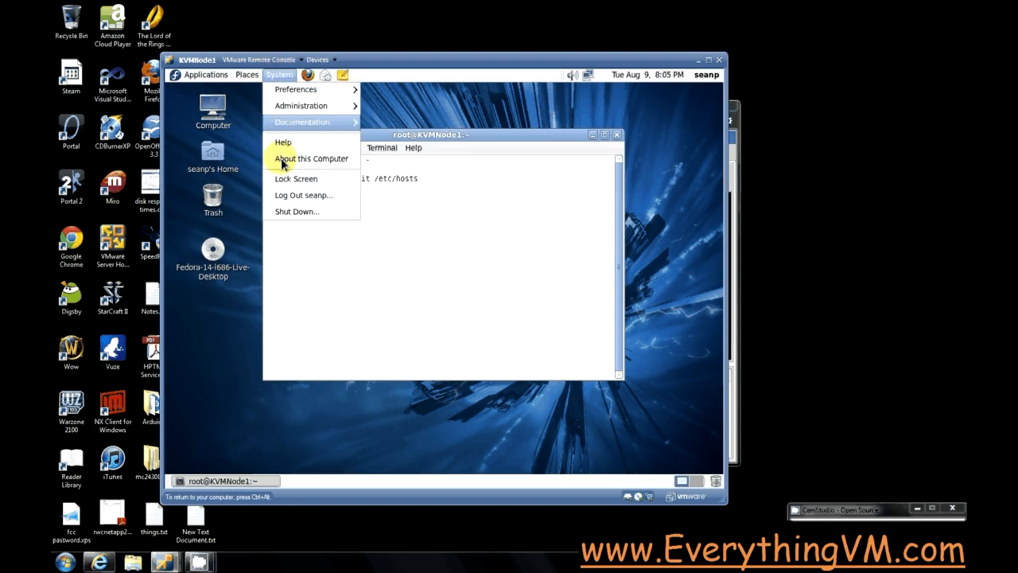
mouse_move(301, 105)
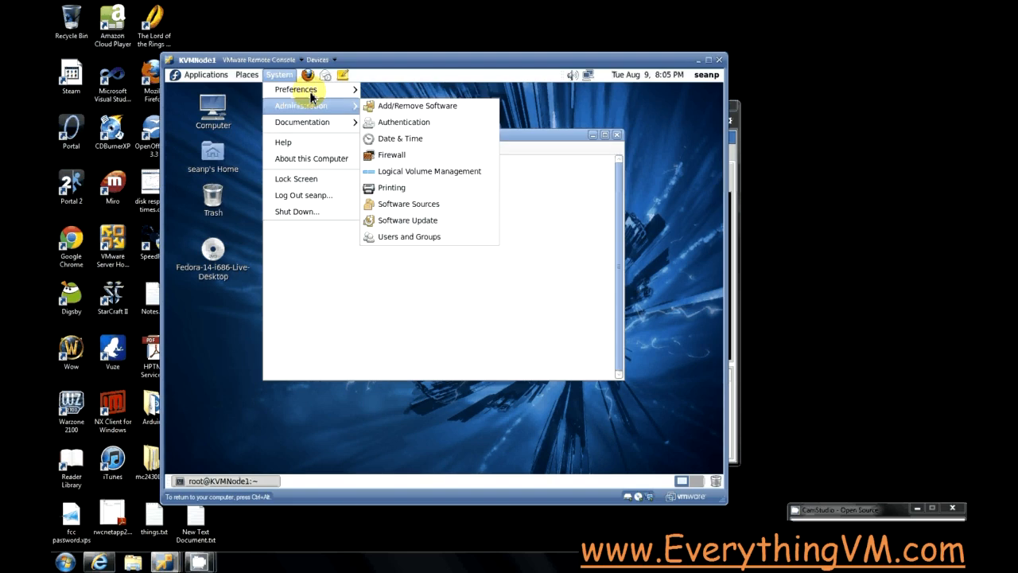
mouse_move(312, 121)
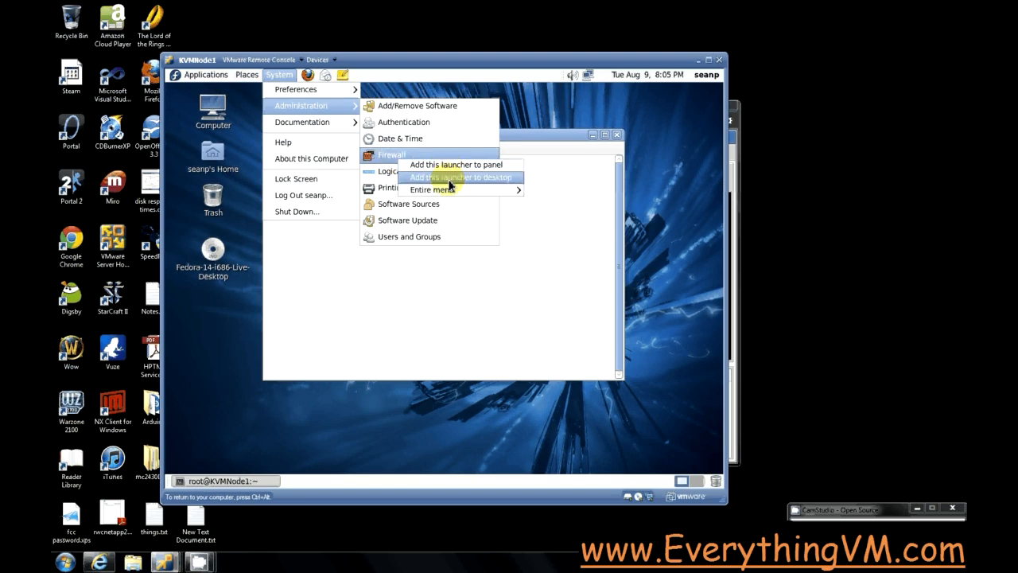
click(461, 177)
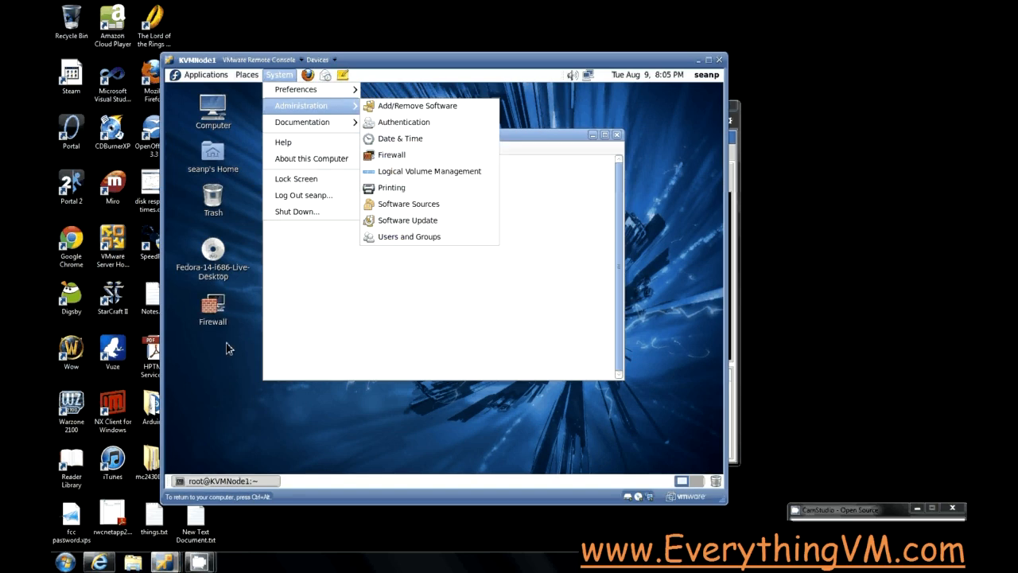
right_click(213, 309)
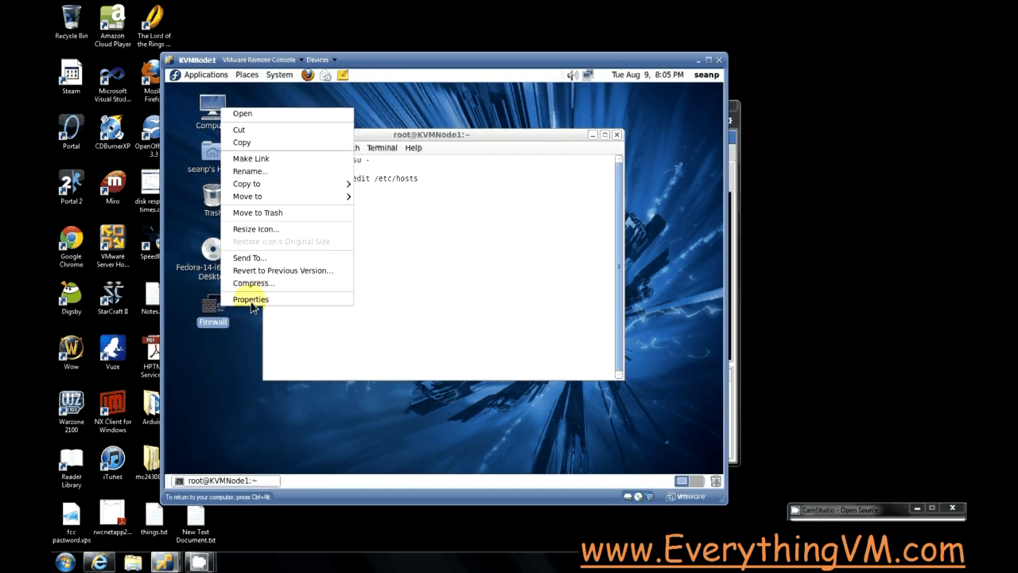
click(252, 299)
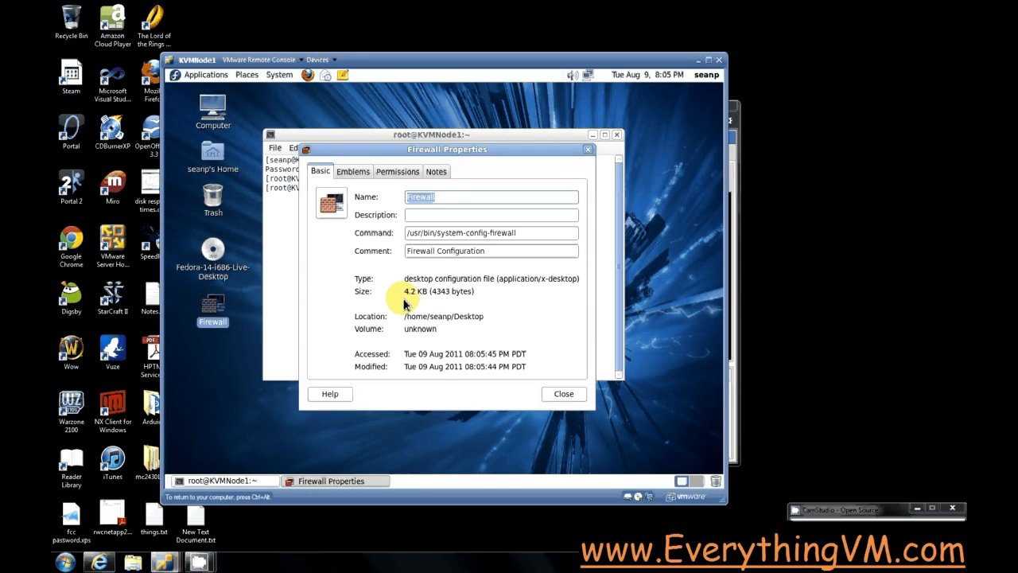
right_click(490, 232)
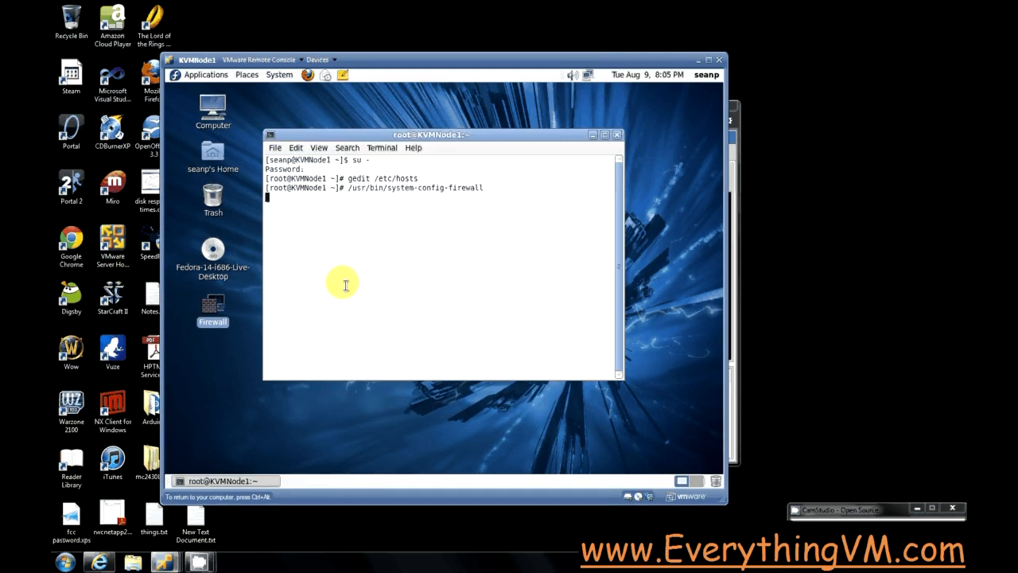
mouse_move(377, 273)
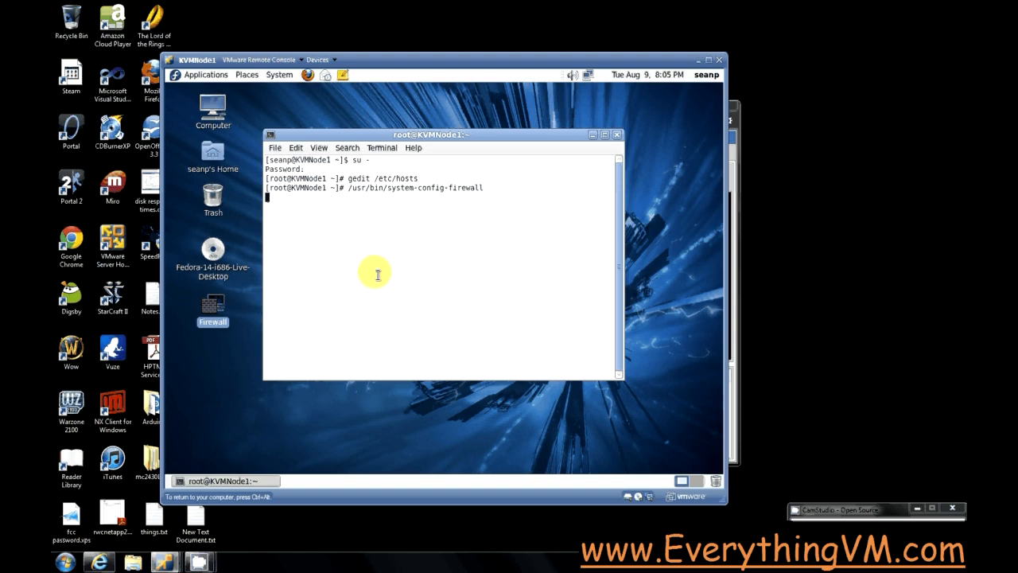
key(Return)
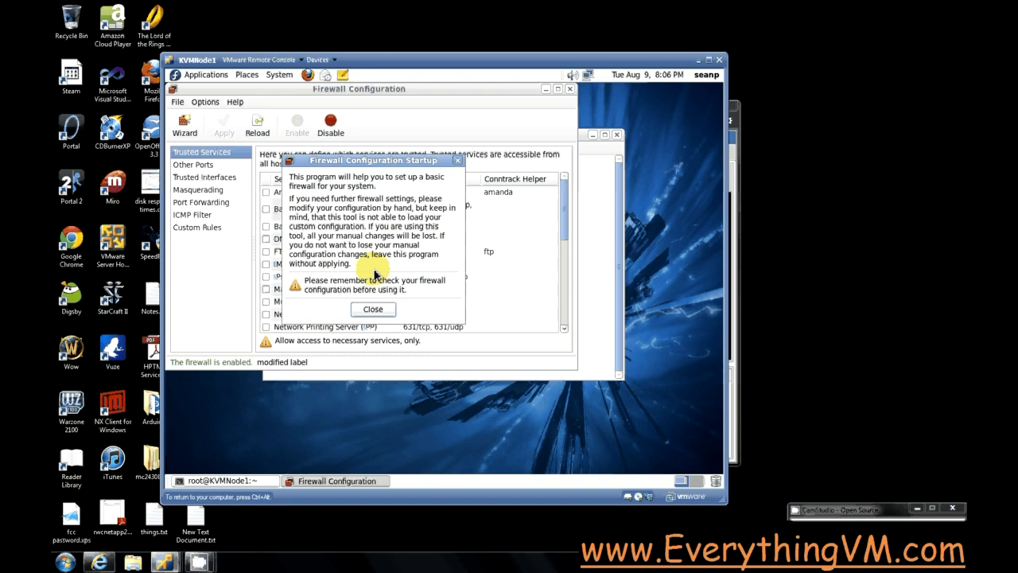
click(372, 309)
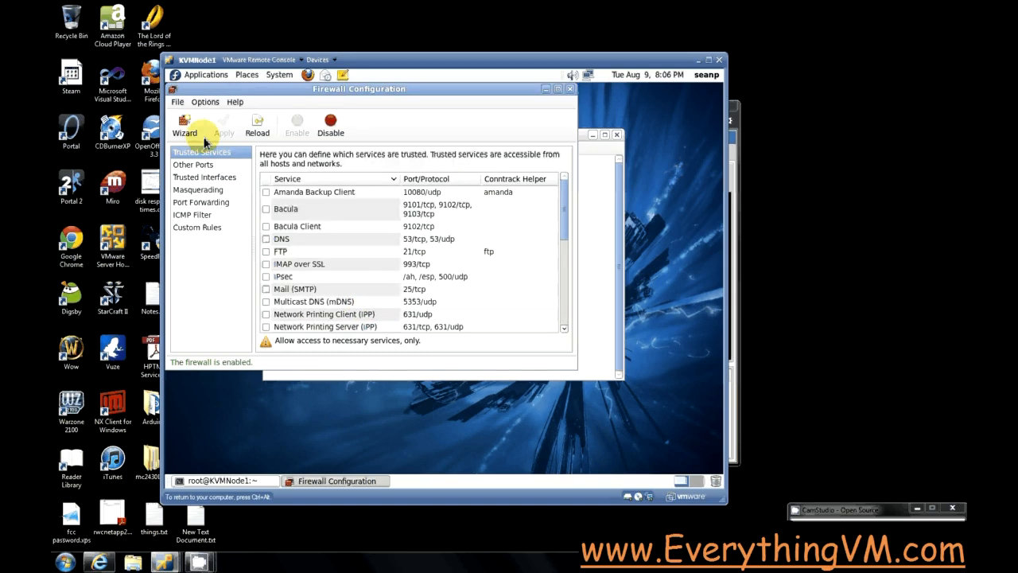
click(192, 164)
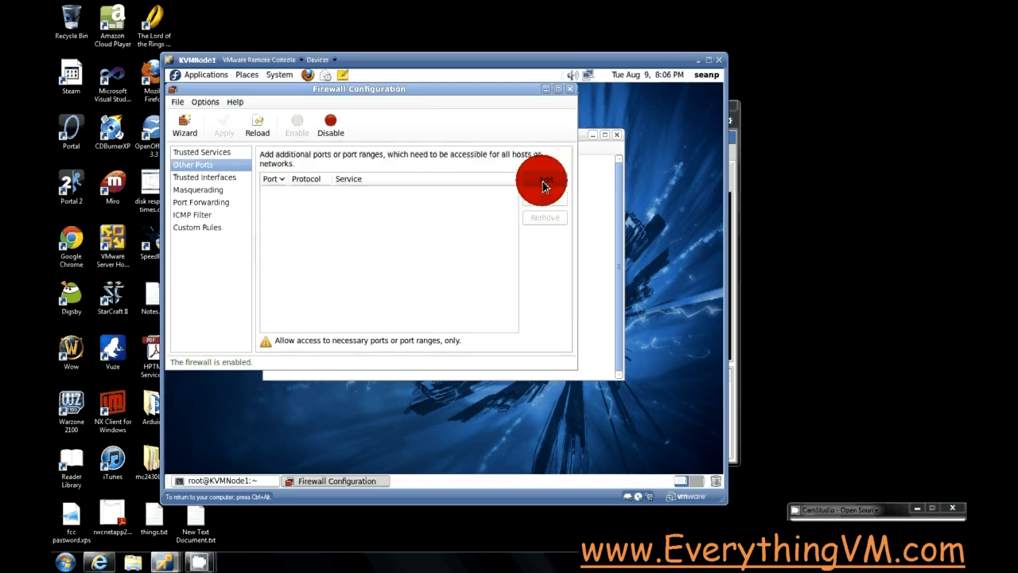
click(544, 178)
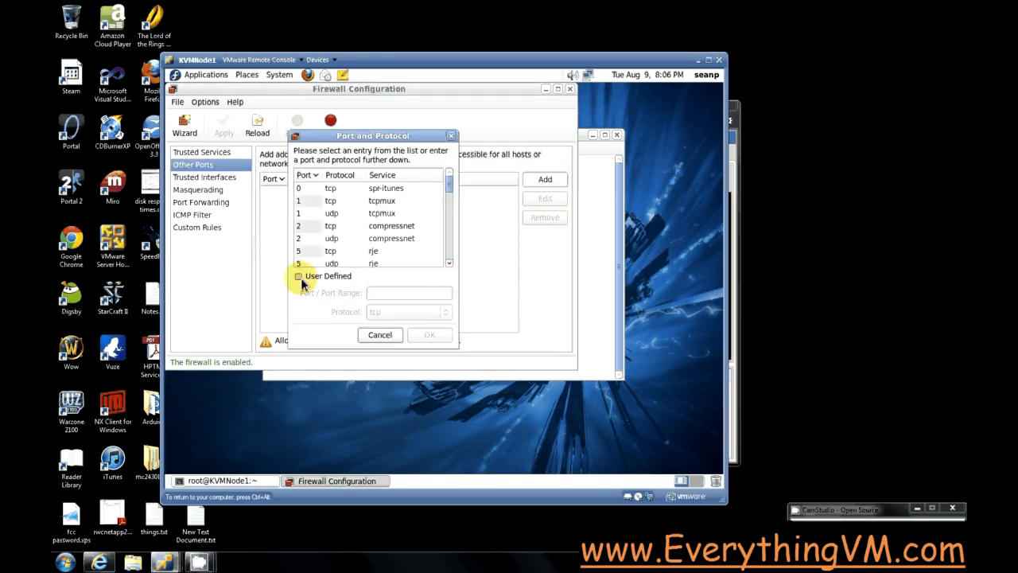
click(299, 275)
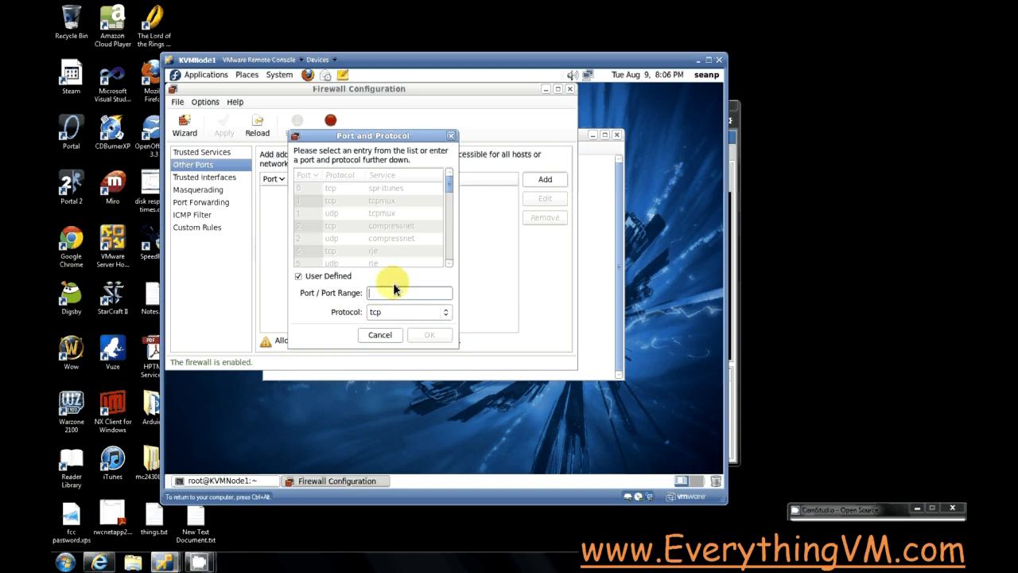
text(49152-49261)
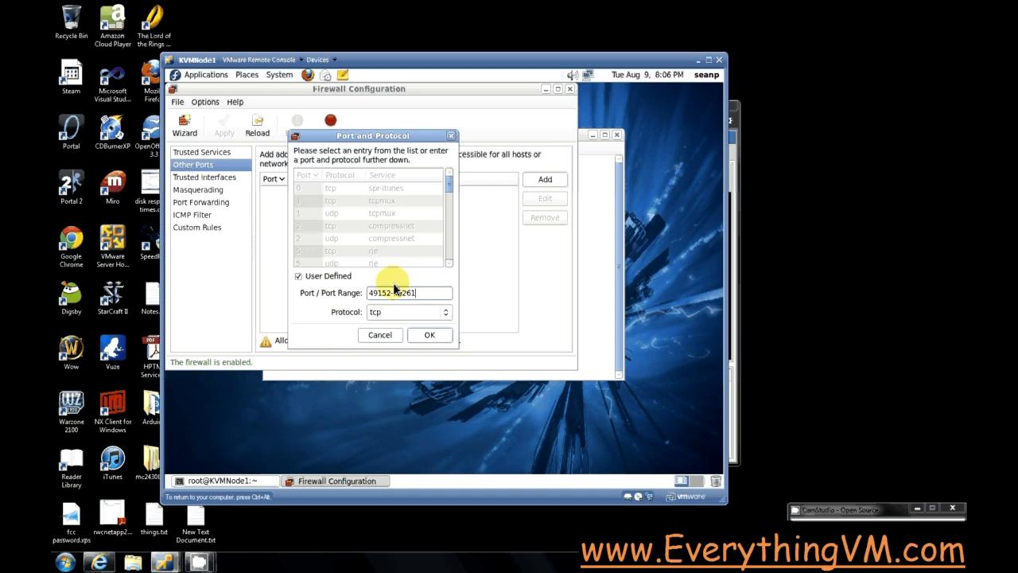
click(429, 334)
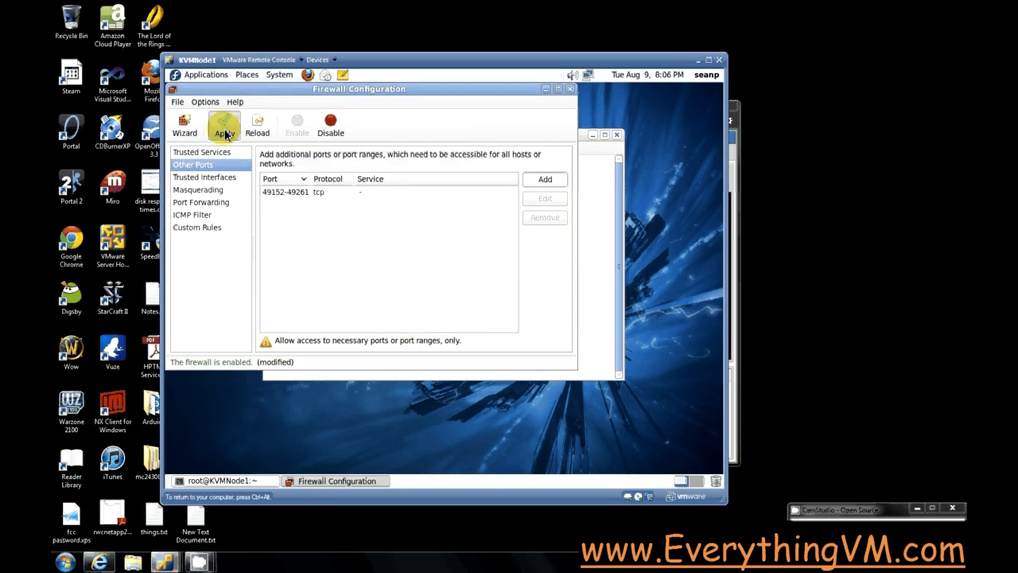
- Apply the firewall settings and confirm overriding the existing configuration
click(222, 124)
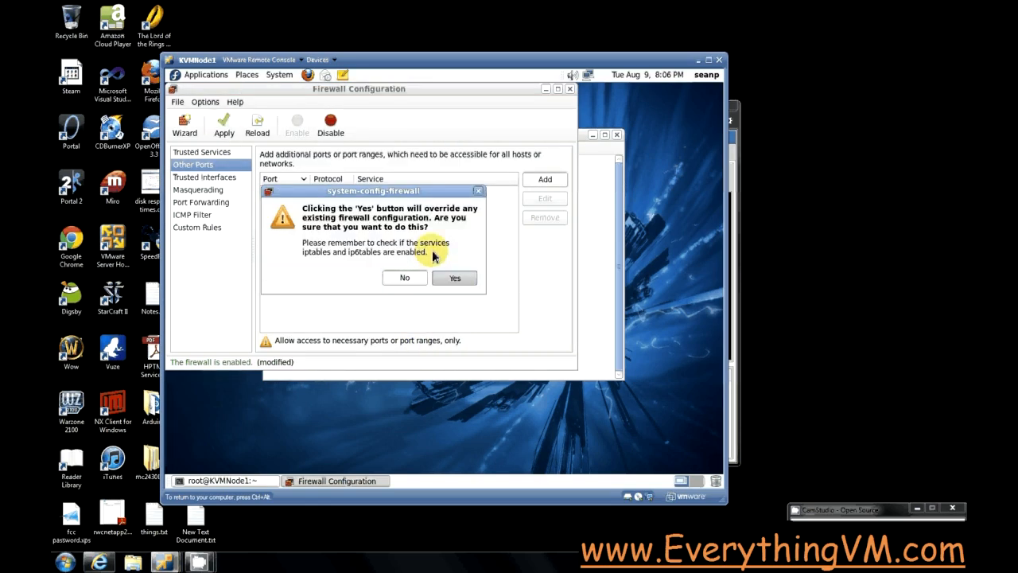
click(455, 277)
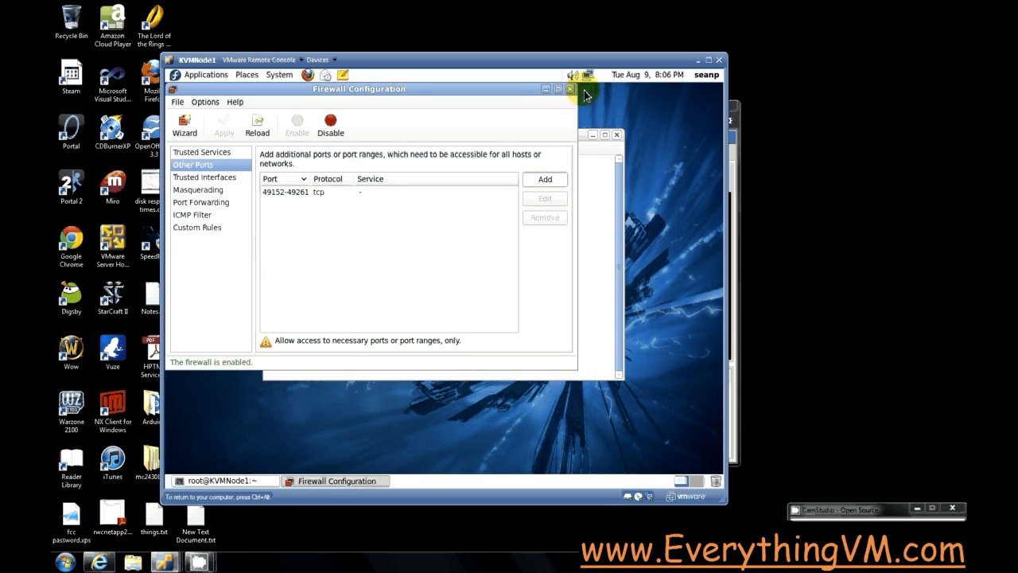